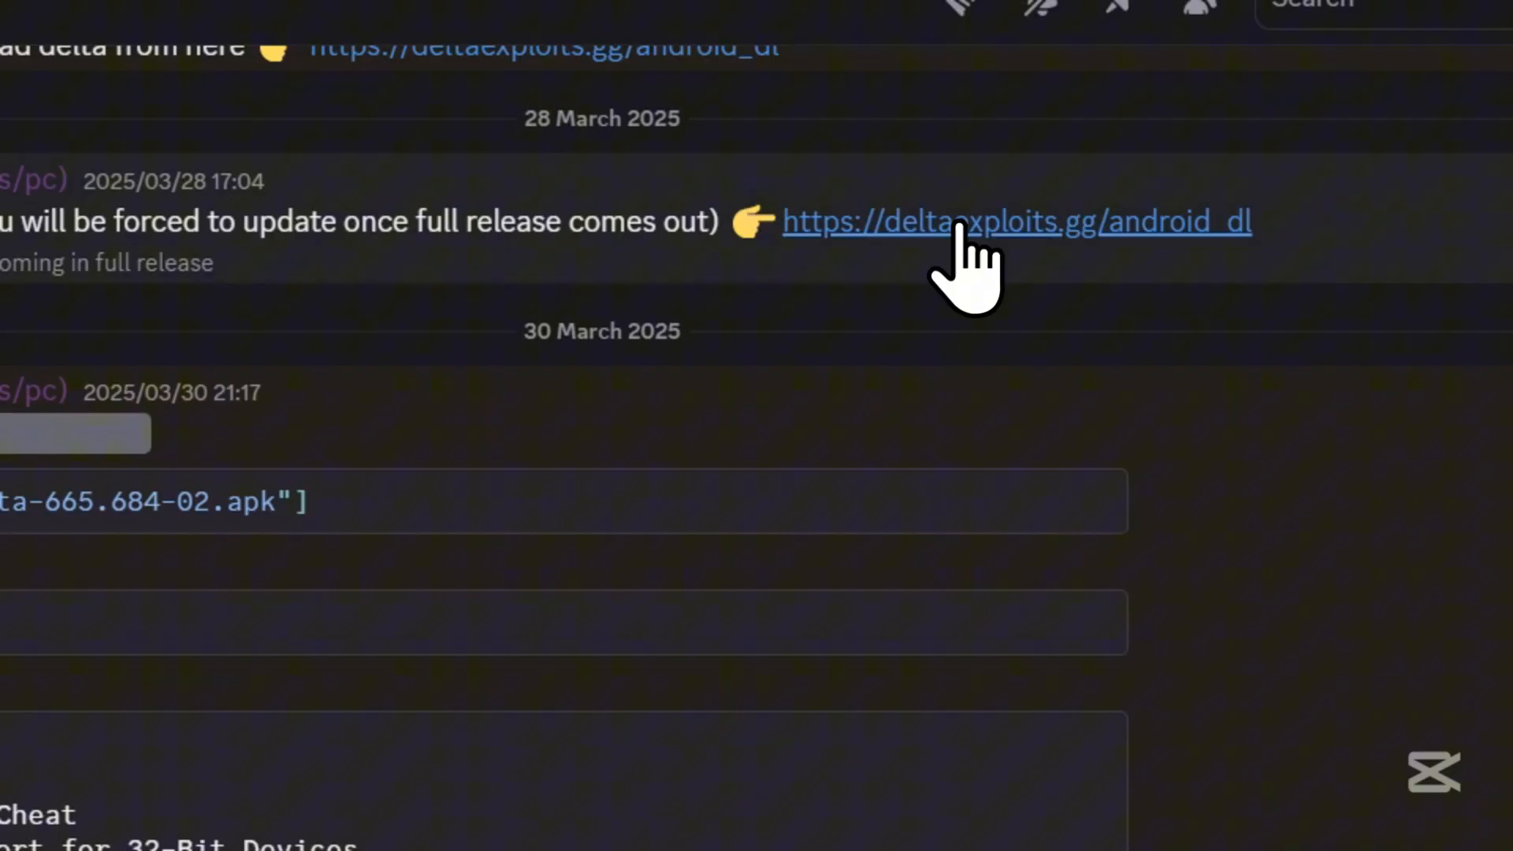
Follow the deltaexploits.gg/android_dl link in Discord to the MediaFire APK page.
left_click(1016, 221)
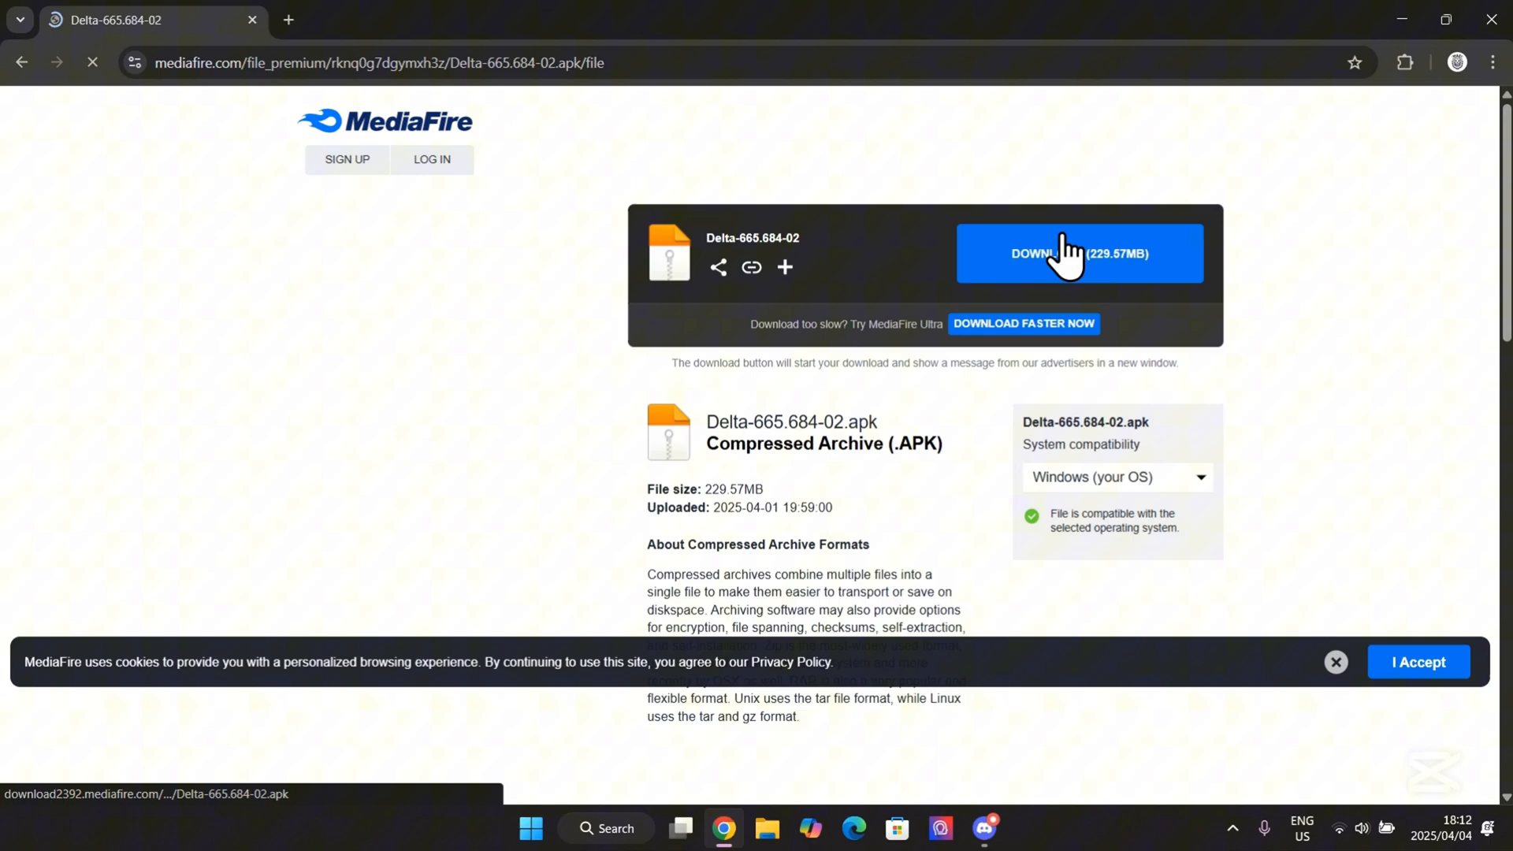
Start the 229.57MB Delta-665.684-02 APK download from MediaFire.
left_click(1077, 253)
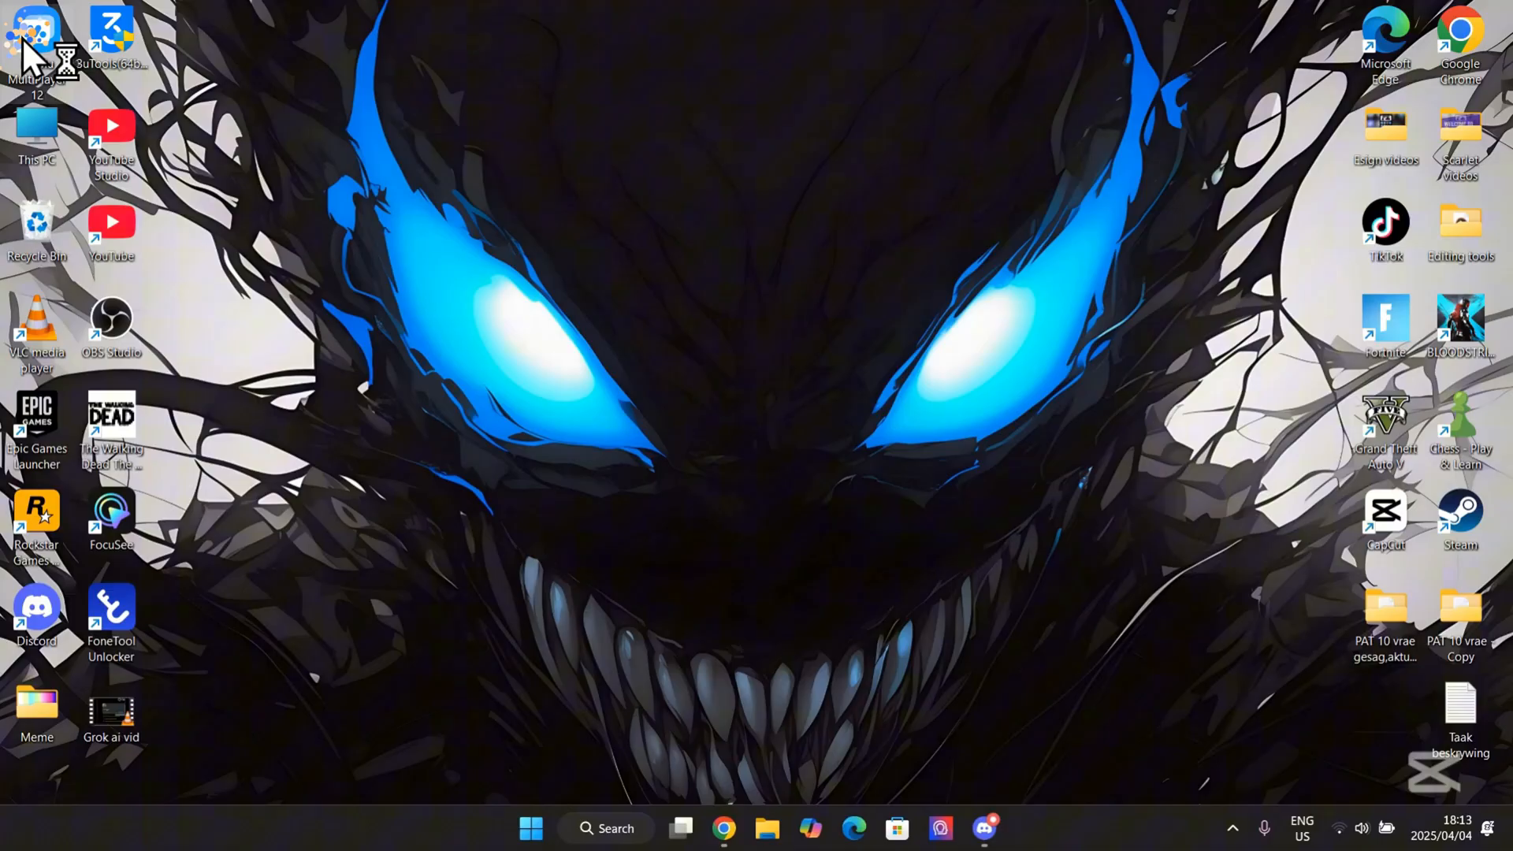
Launch the MuMu Multi-instance manager from its desktop shortcut.
double_click(36, 33)
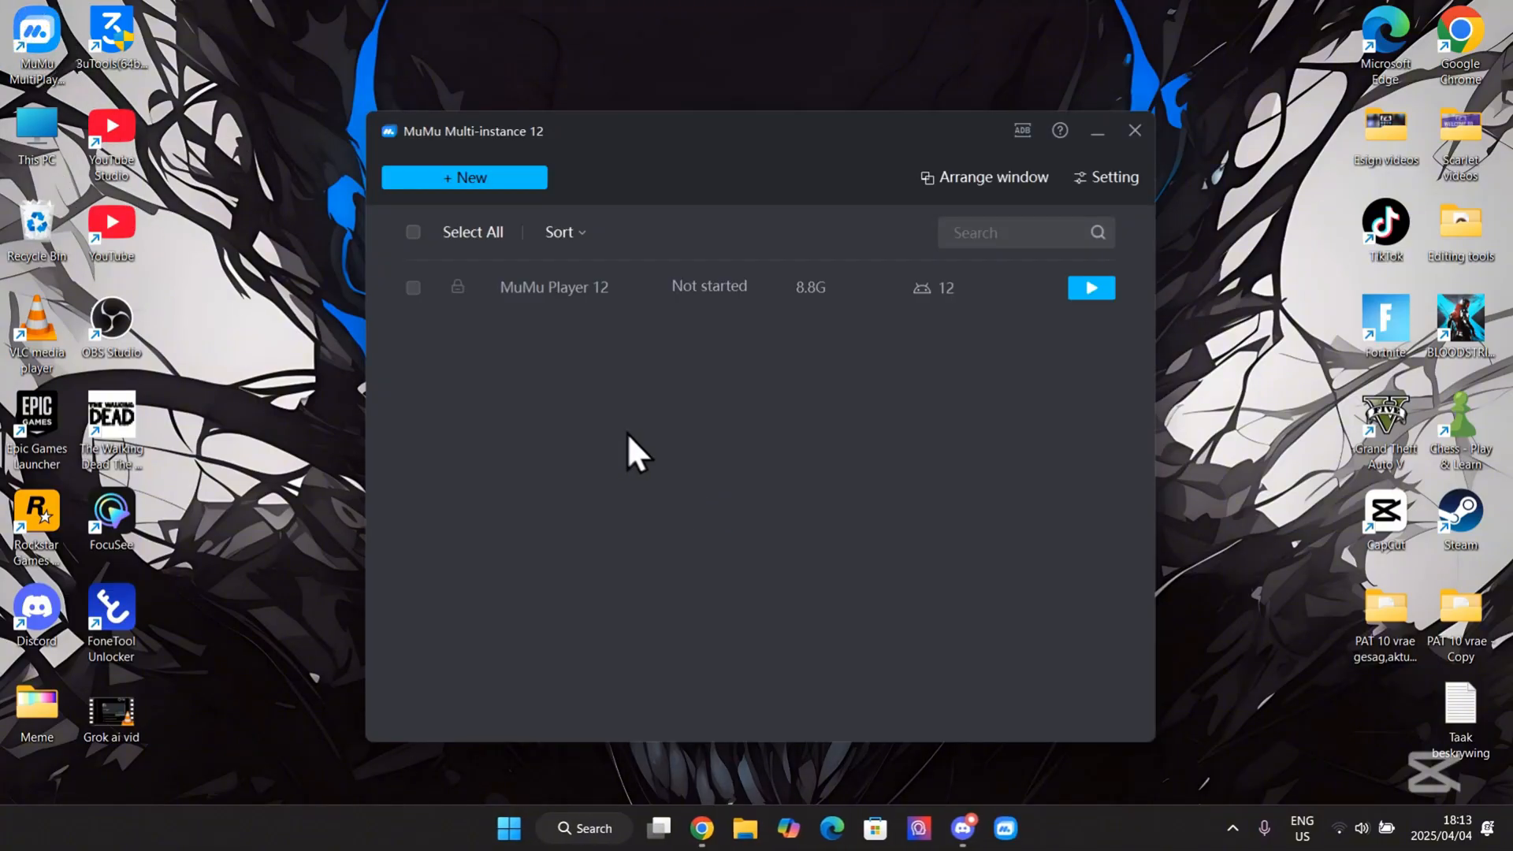
mouse_move(709, 351)
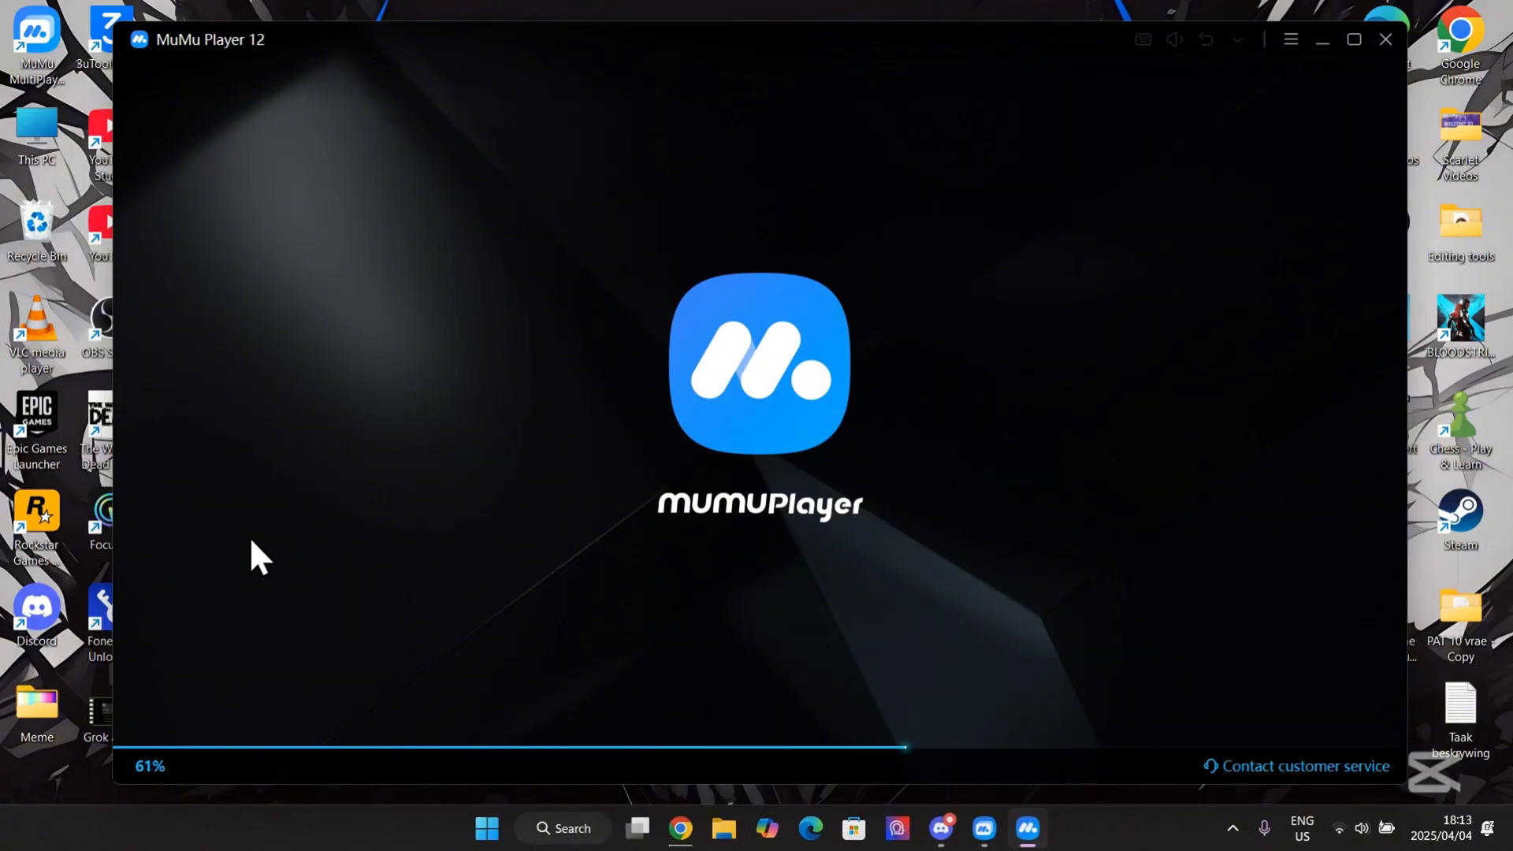
mouse_move(446, 622)
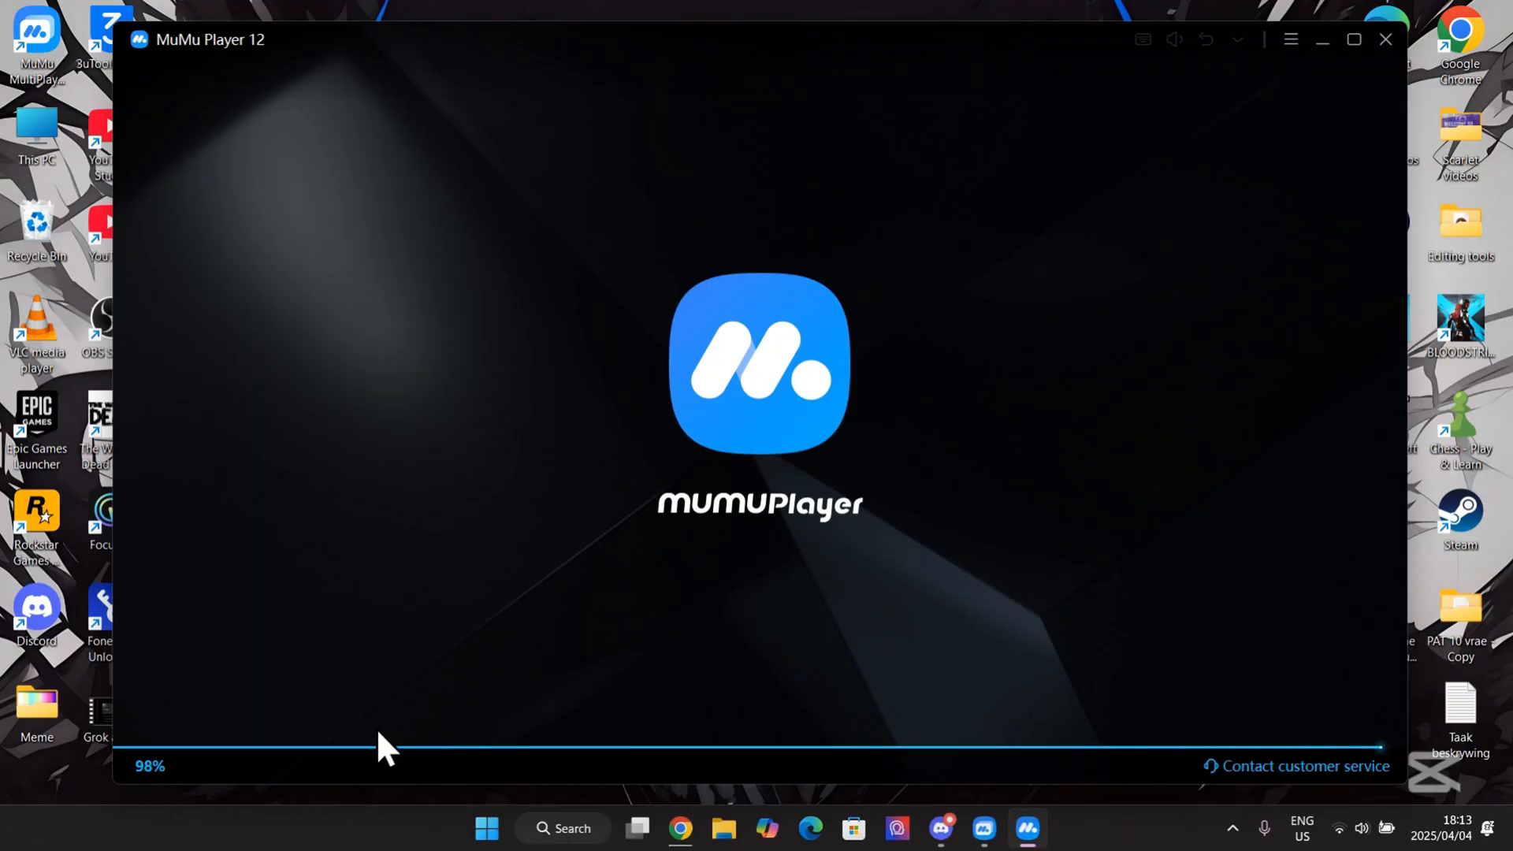
mouse_move(414, 690)
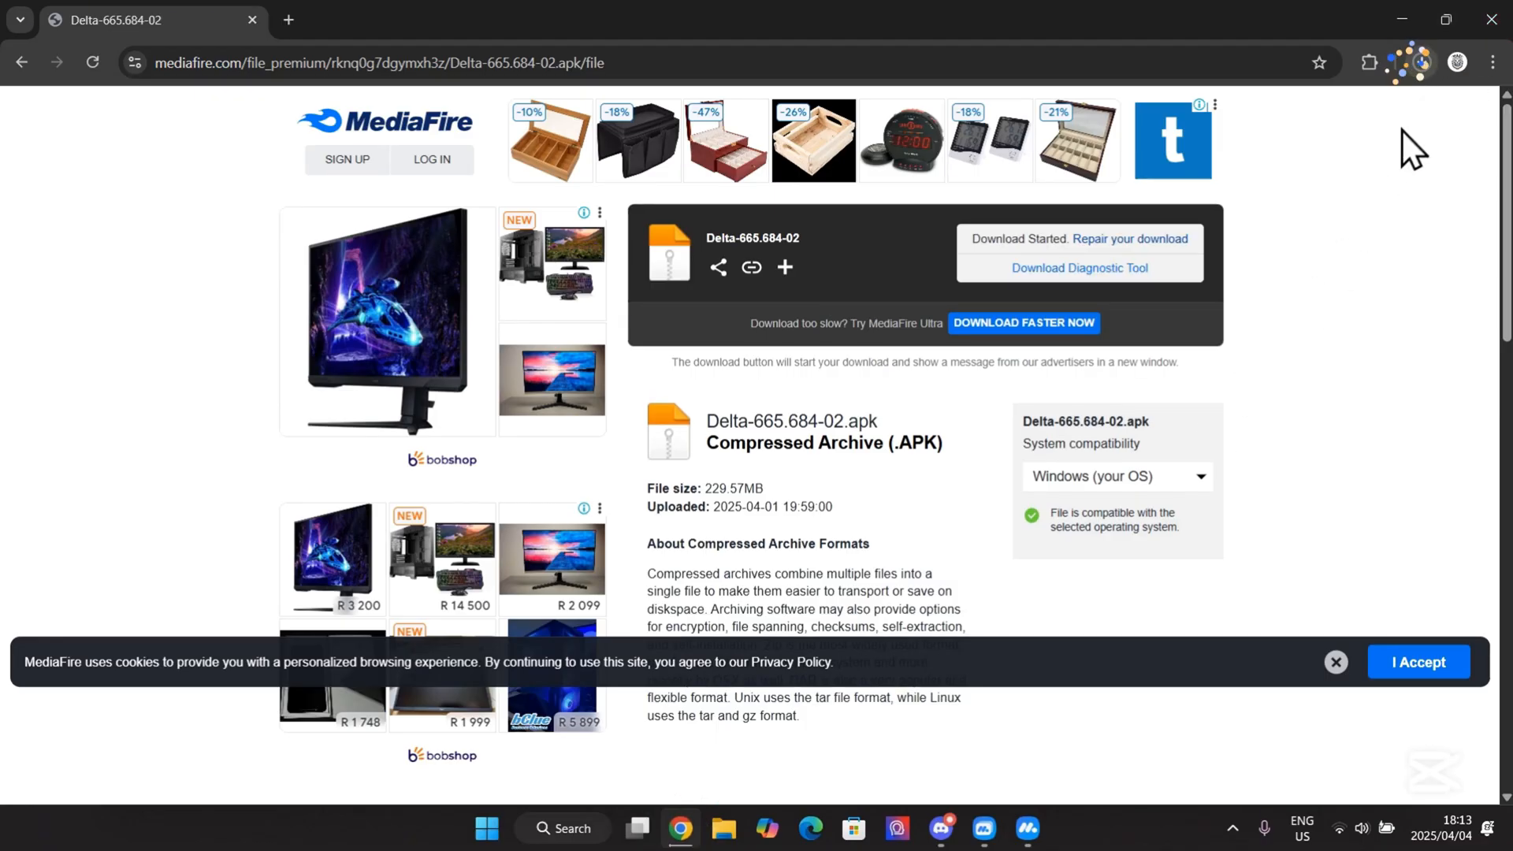
Remove old entries from chrome://downloads, leaving only Delta-665.684-02.apk.
left_click(1420, 62)
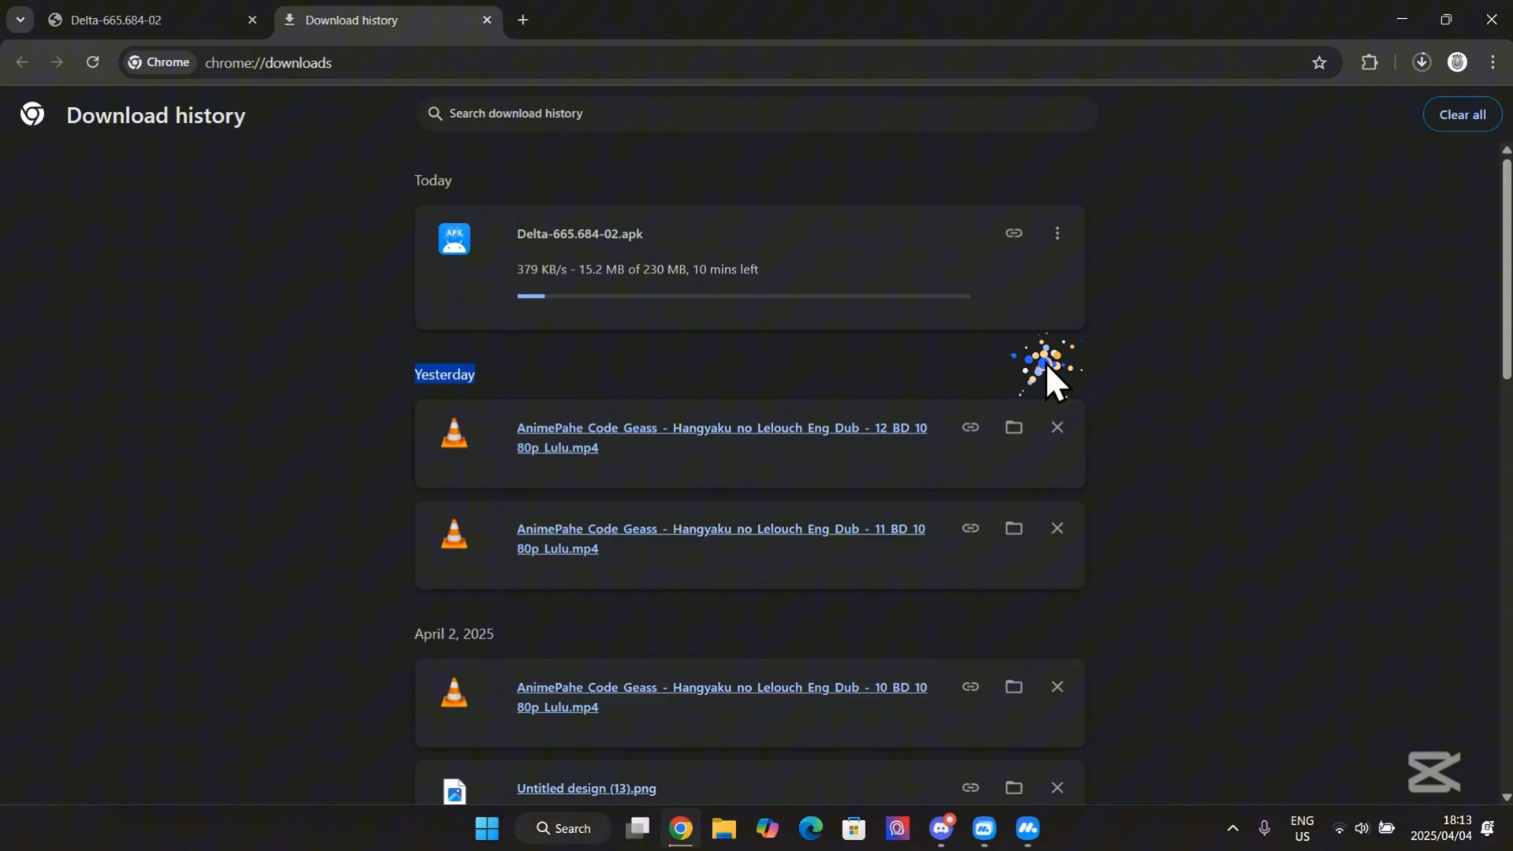
left_click(1056, 427)
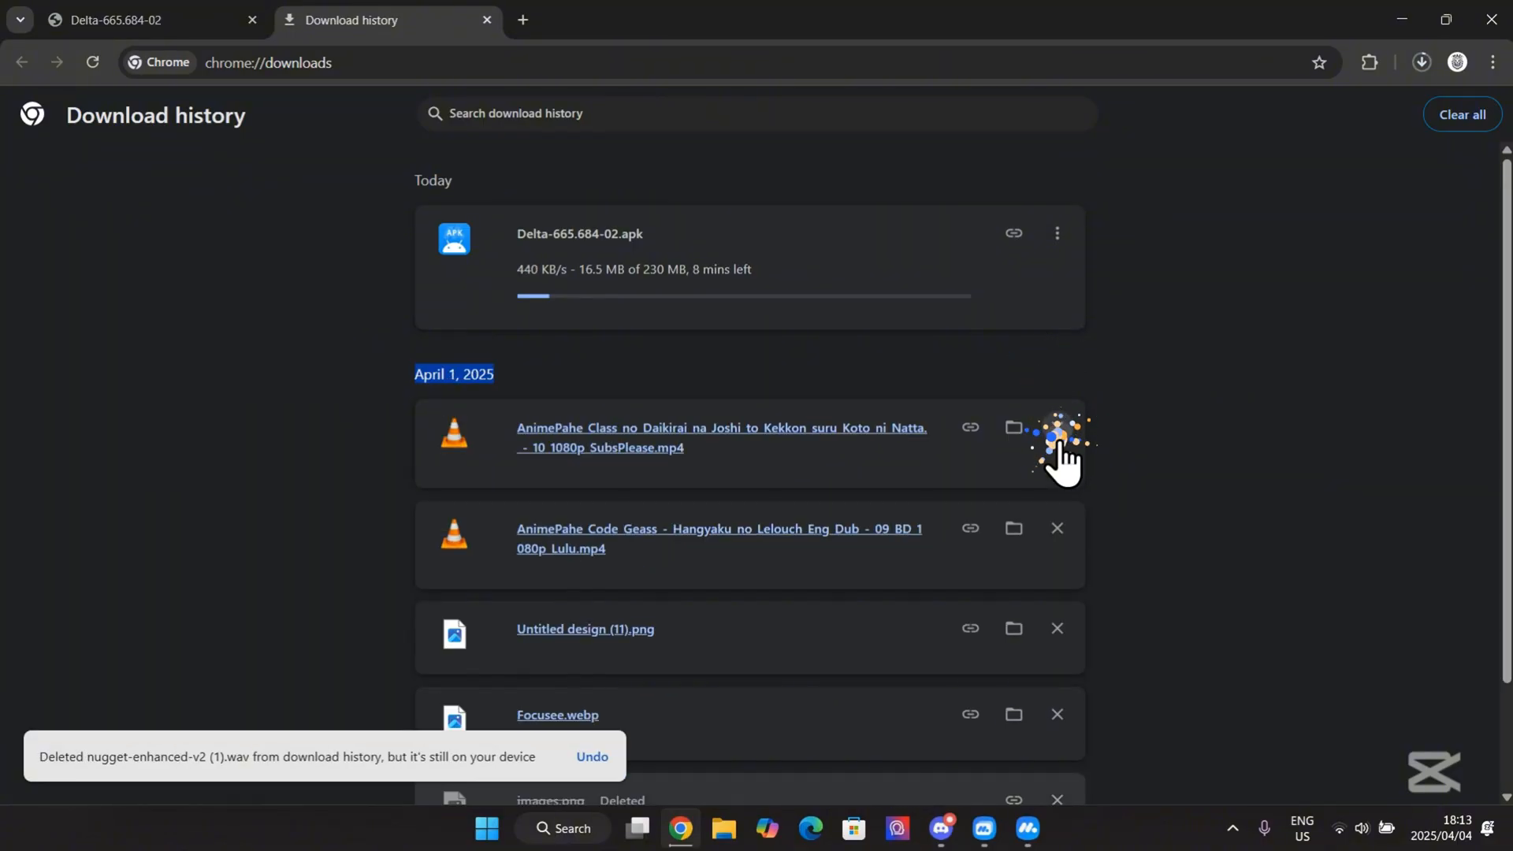
left_click(1462, 113)
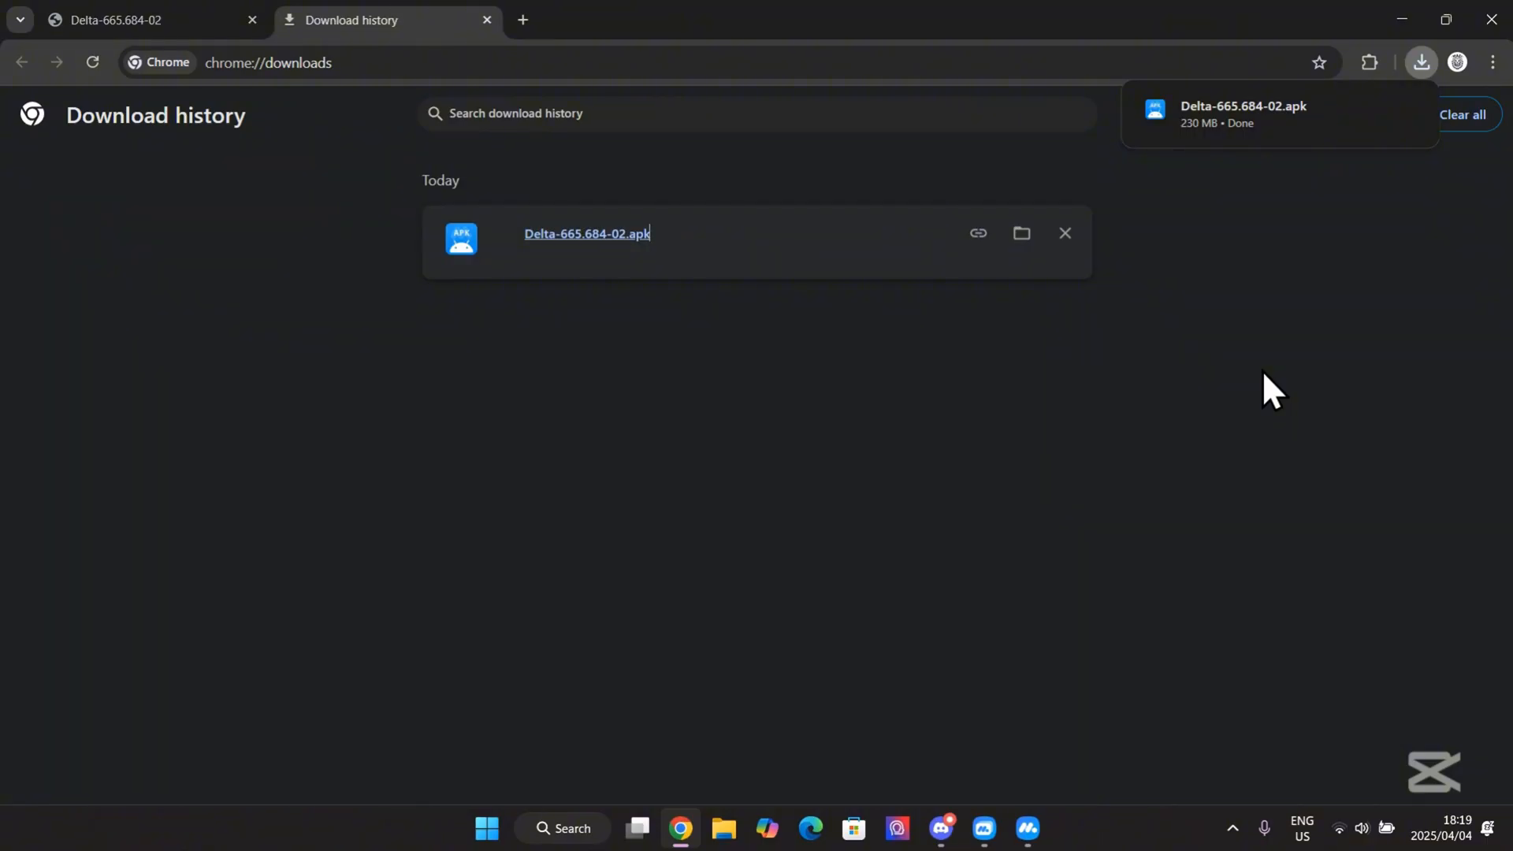
mouse_move(917, 407)
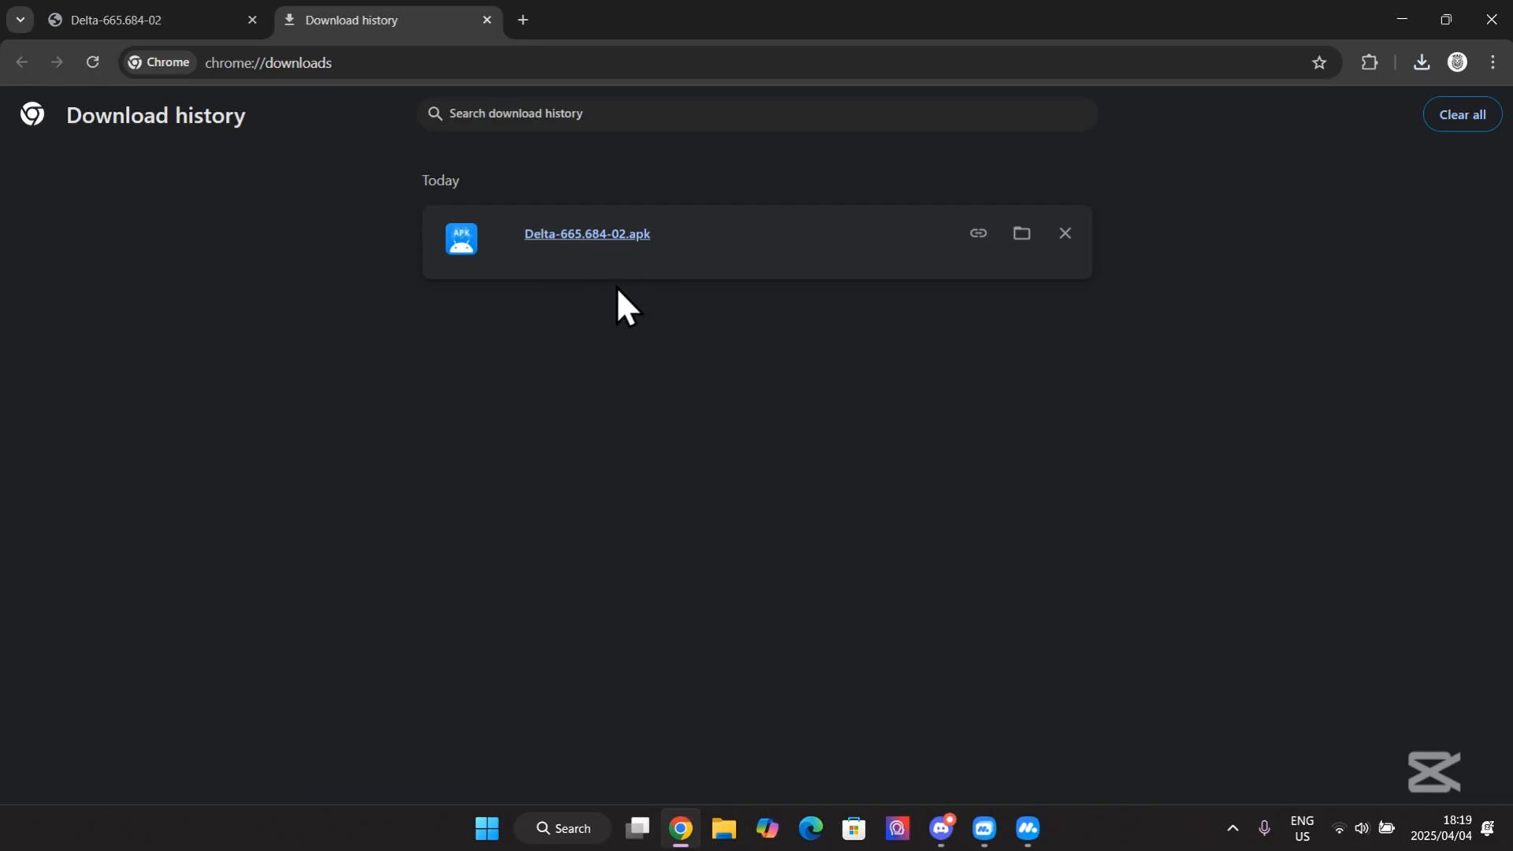
mouse_move(364, 469)
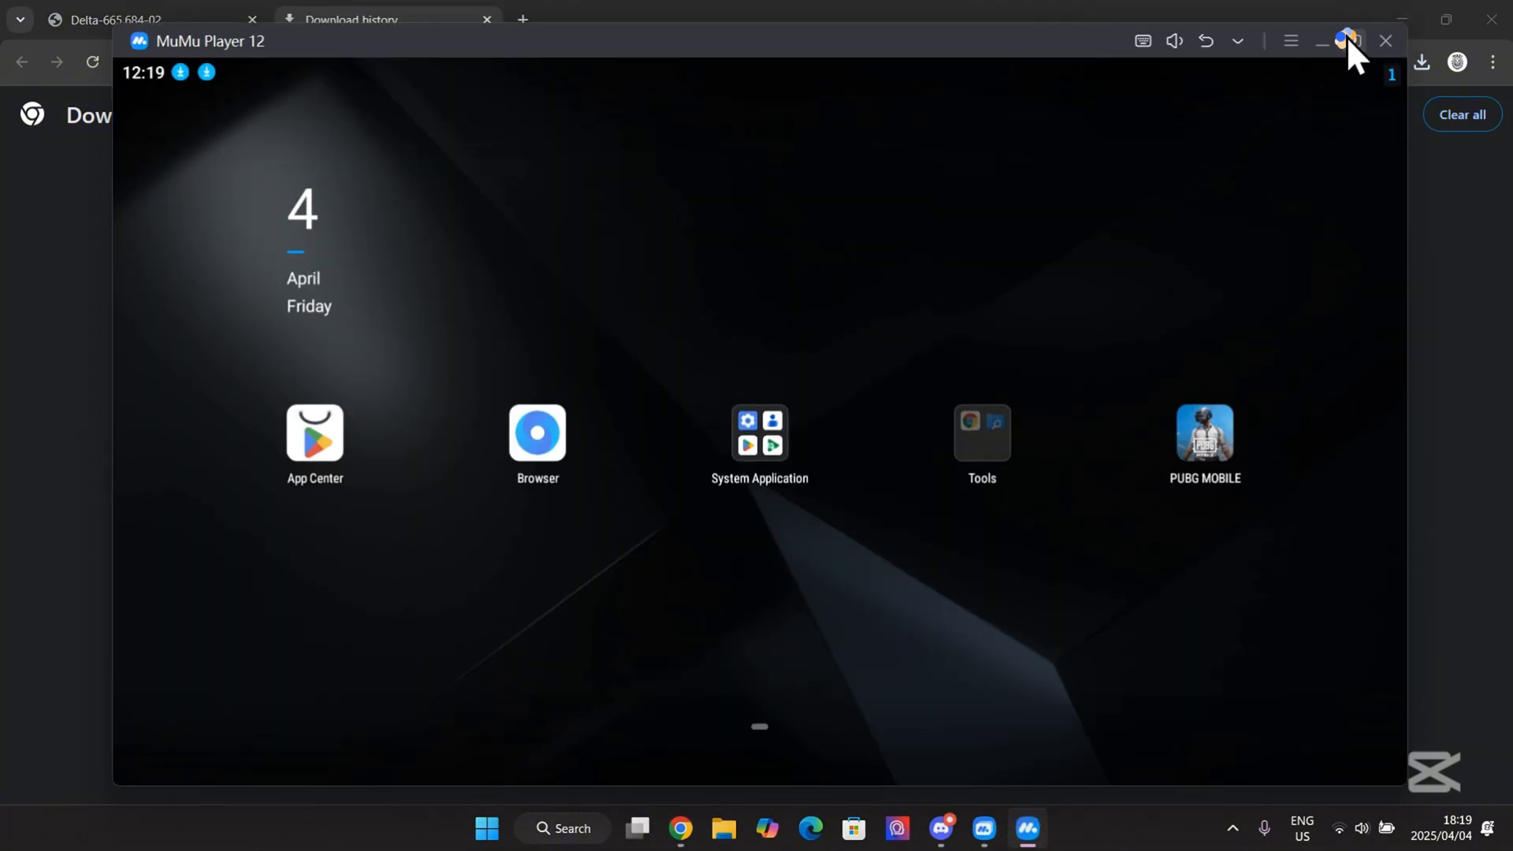
Maximize the emulator, glance at Settings unchanged, and start installing an APK from the computer.
left_click(1462, 20)
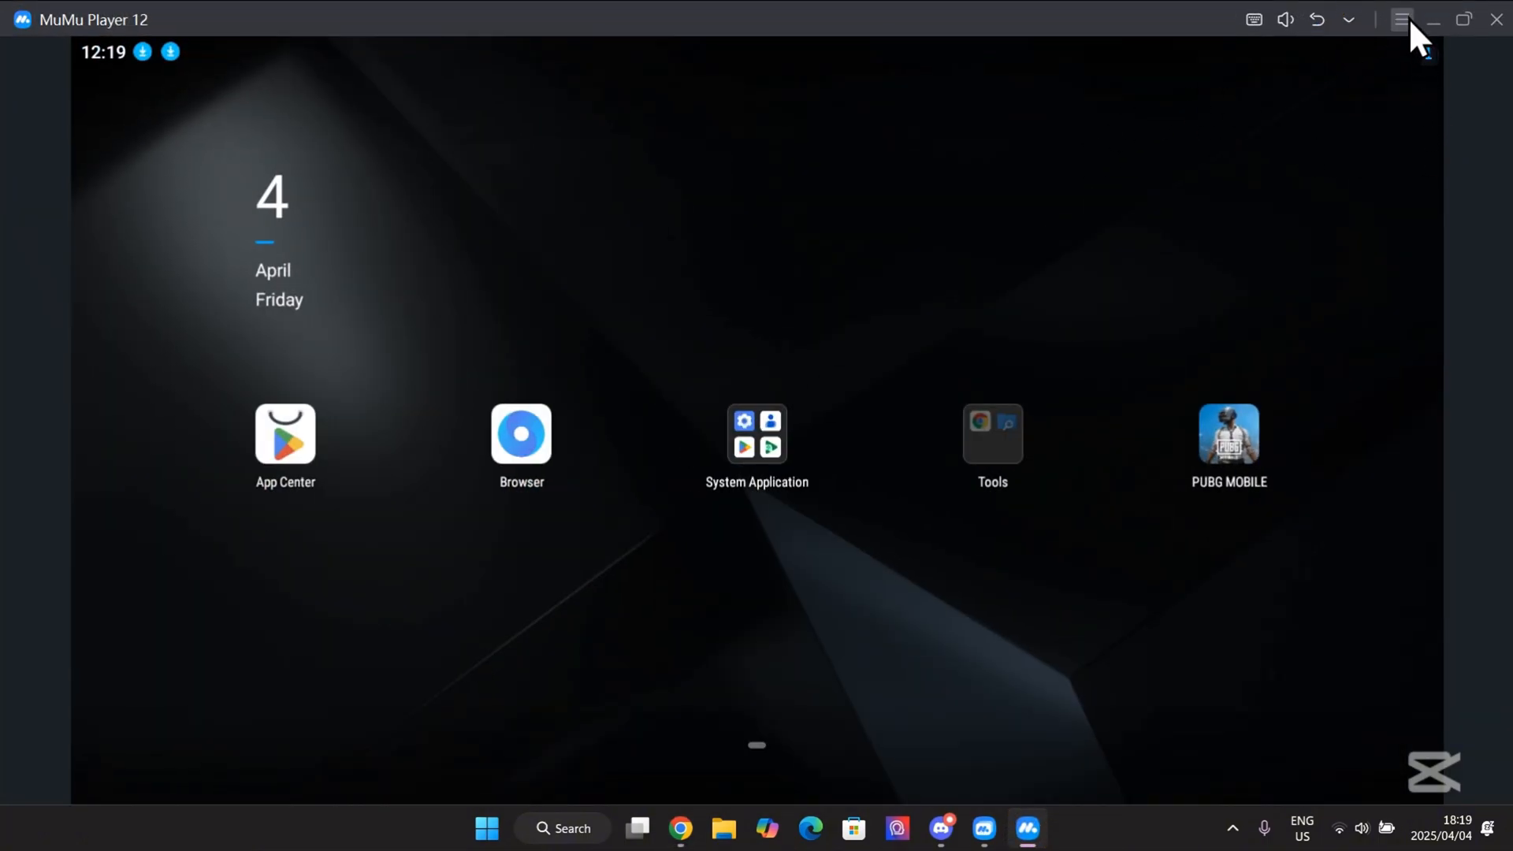
left_click(1401, 19)
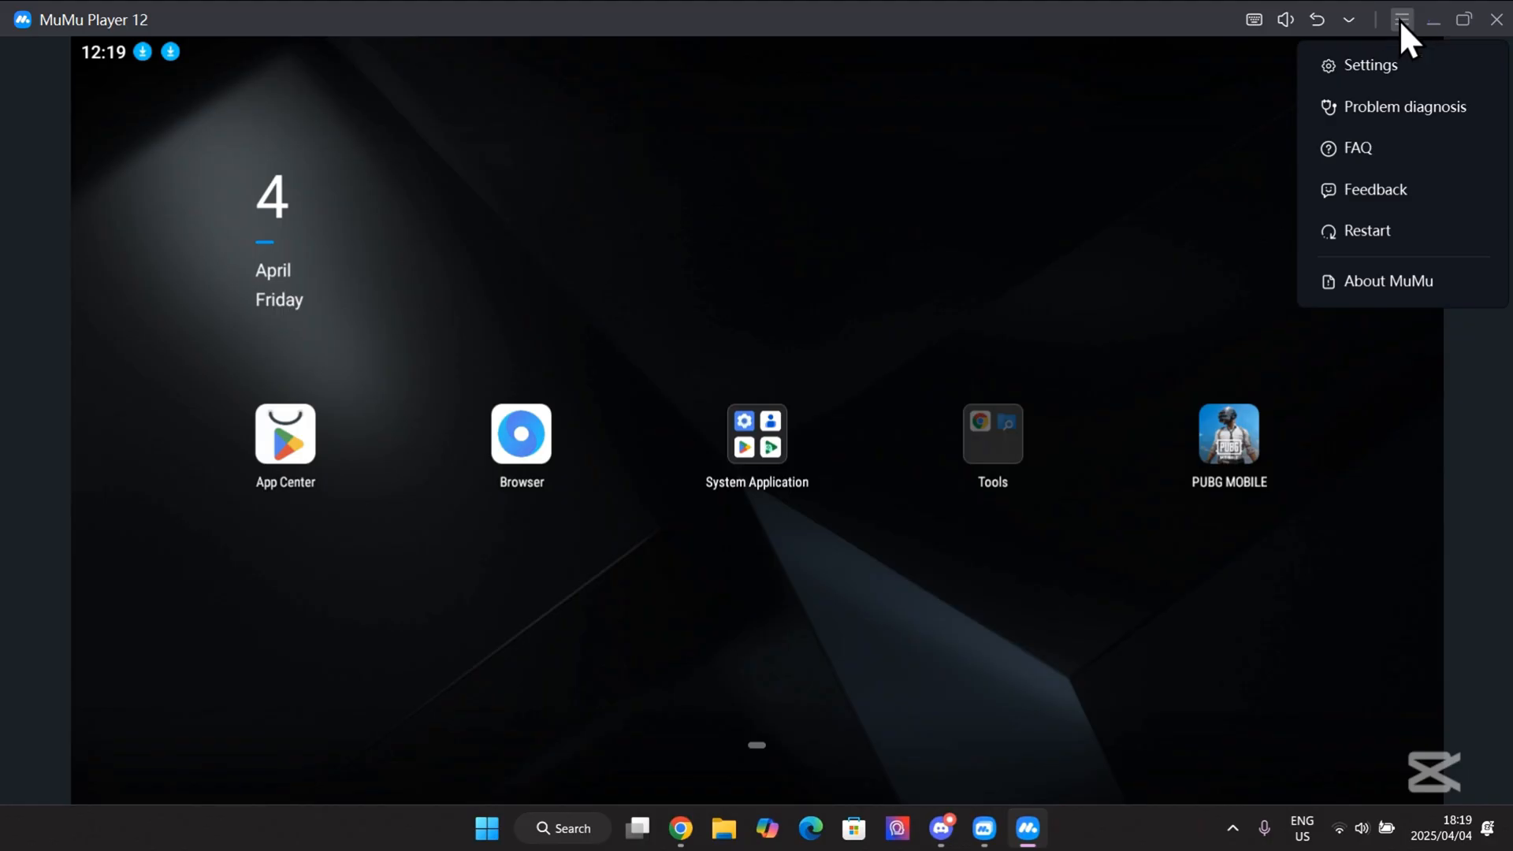
left_click(1368, 64)
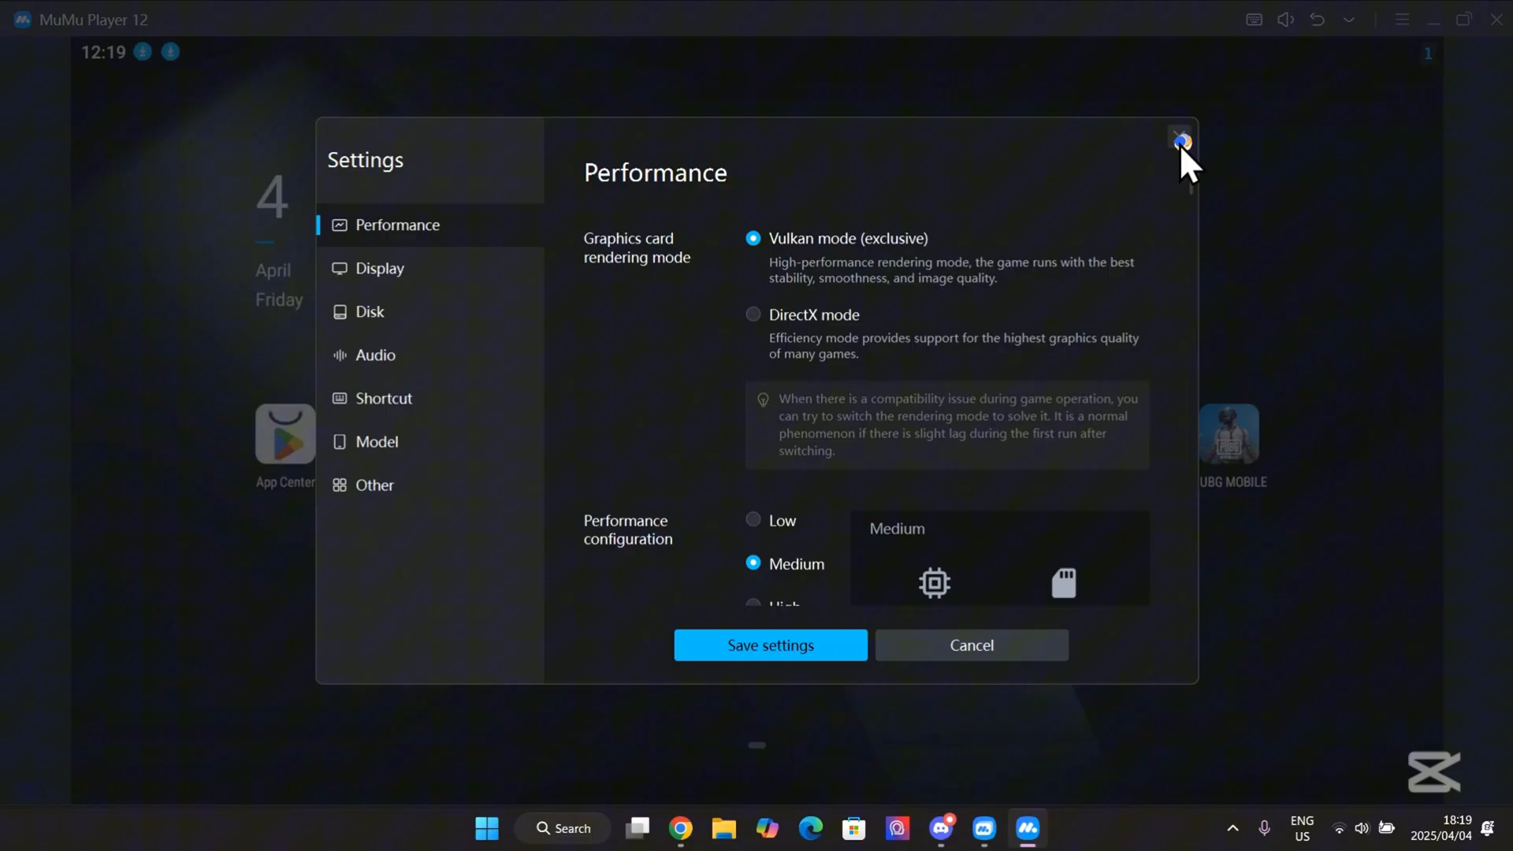
left_click(1180, 141)
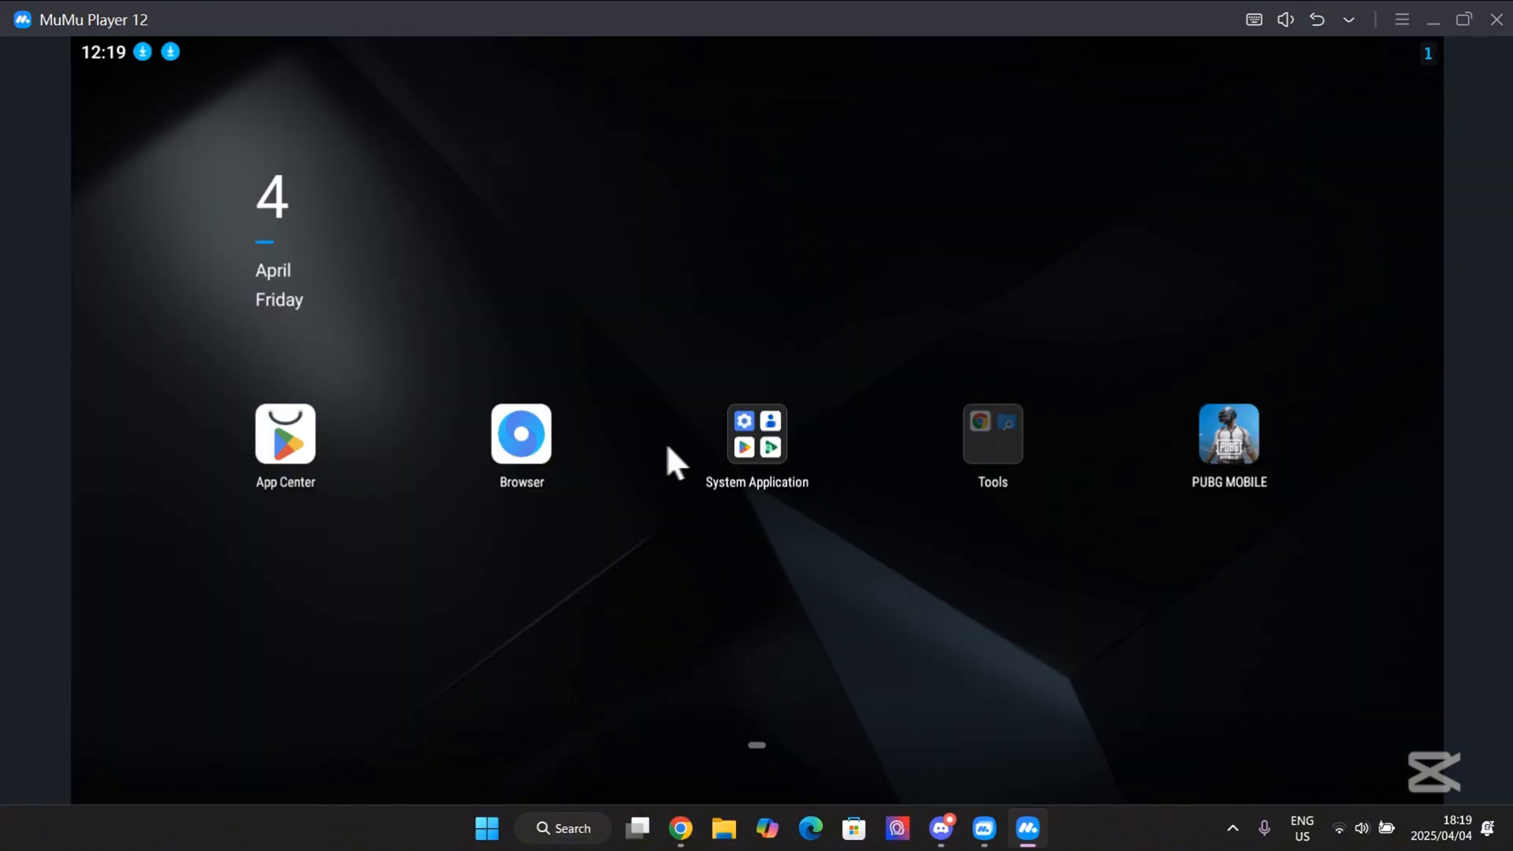
left_click(1399, 19)
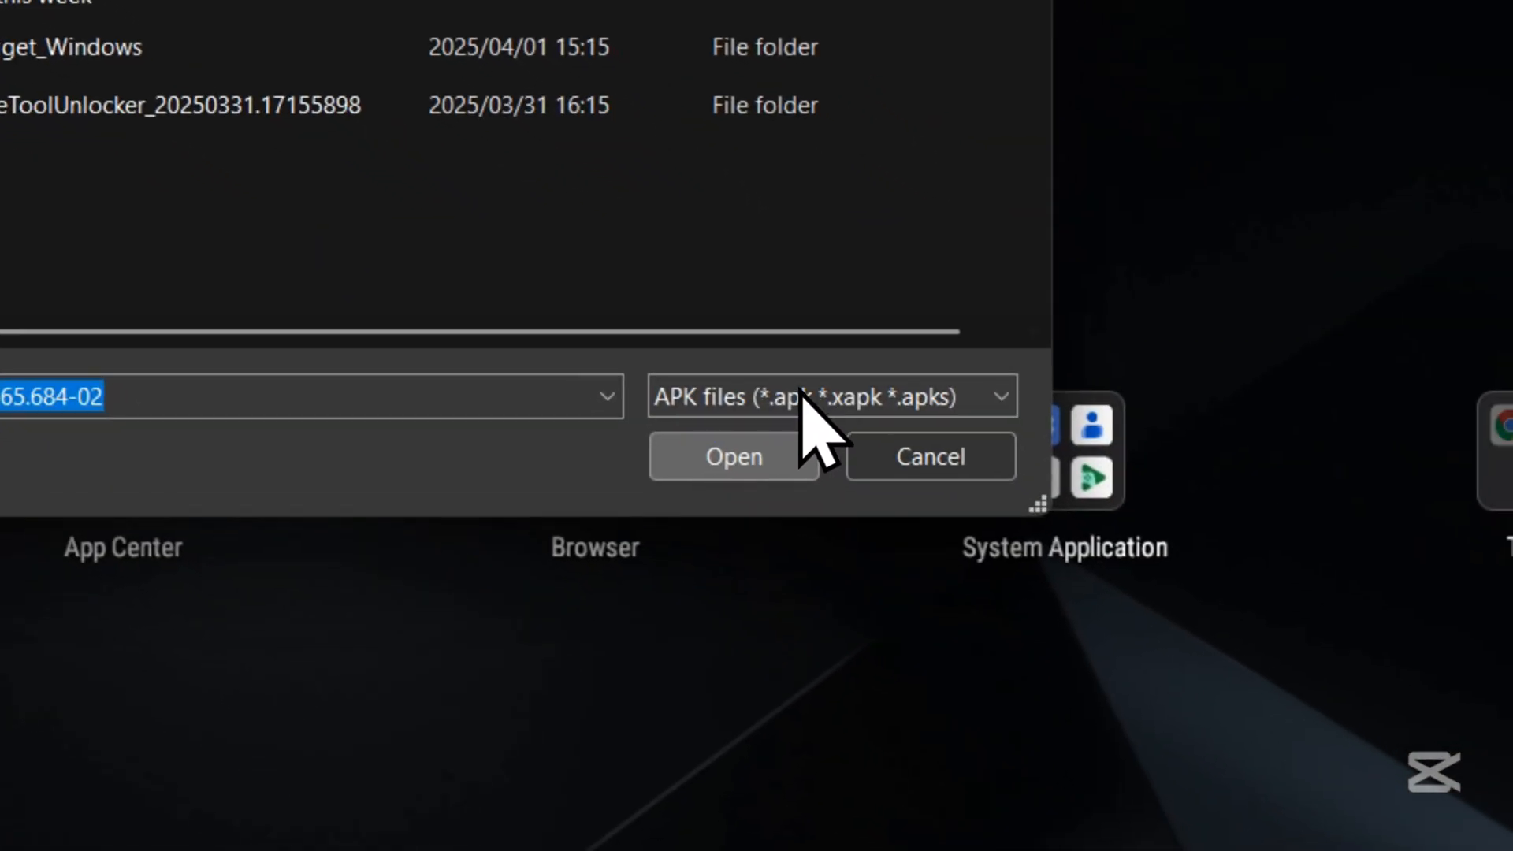
Install the selected Delta APK so Roblox appears on the emulator home screen.
left_click(732, 457)
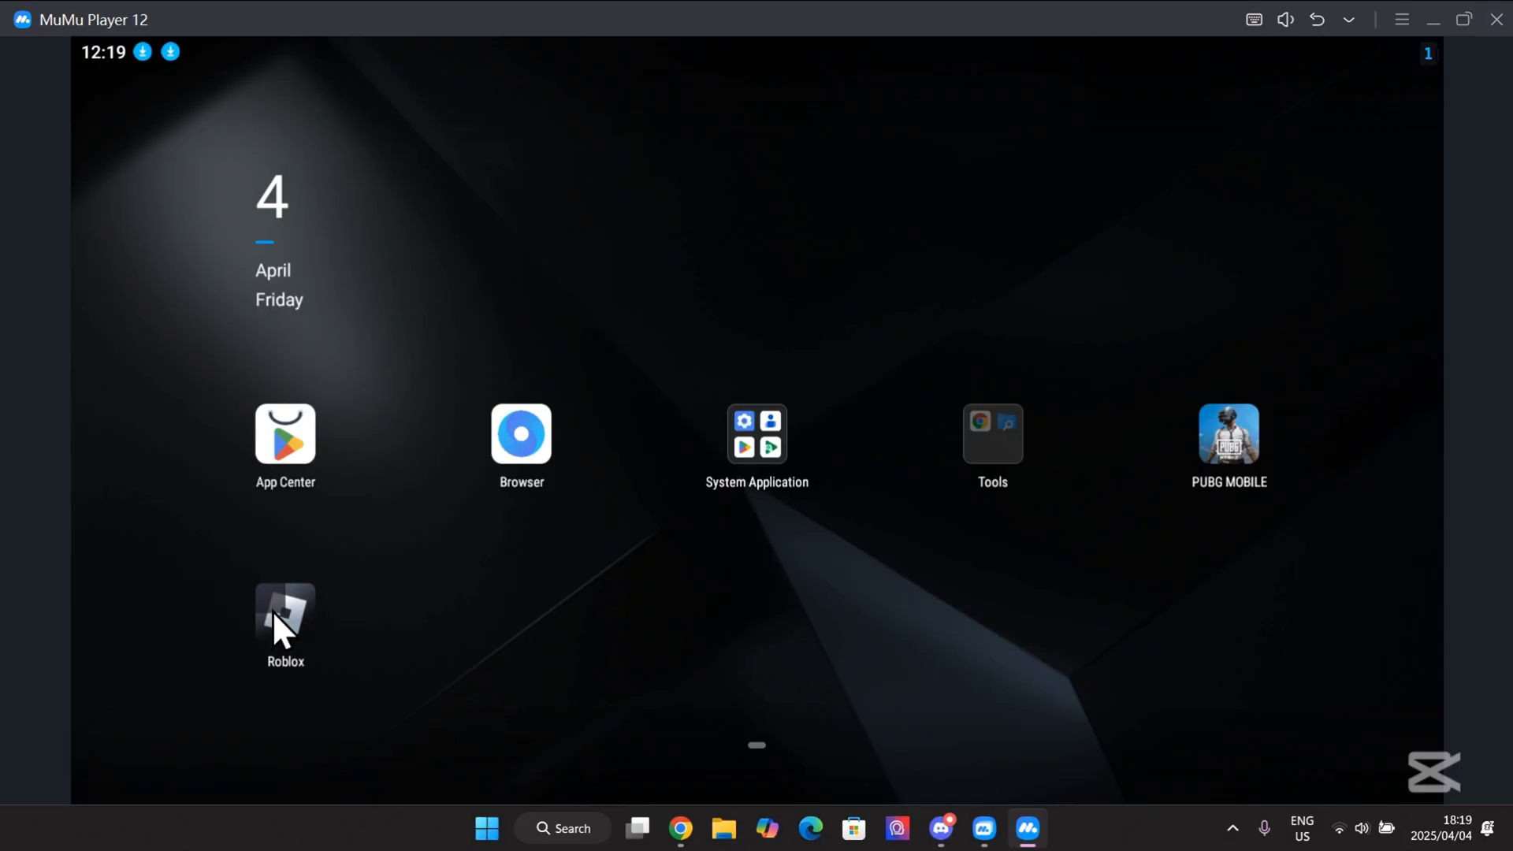
mouse_move(401, 668)
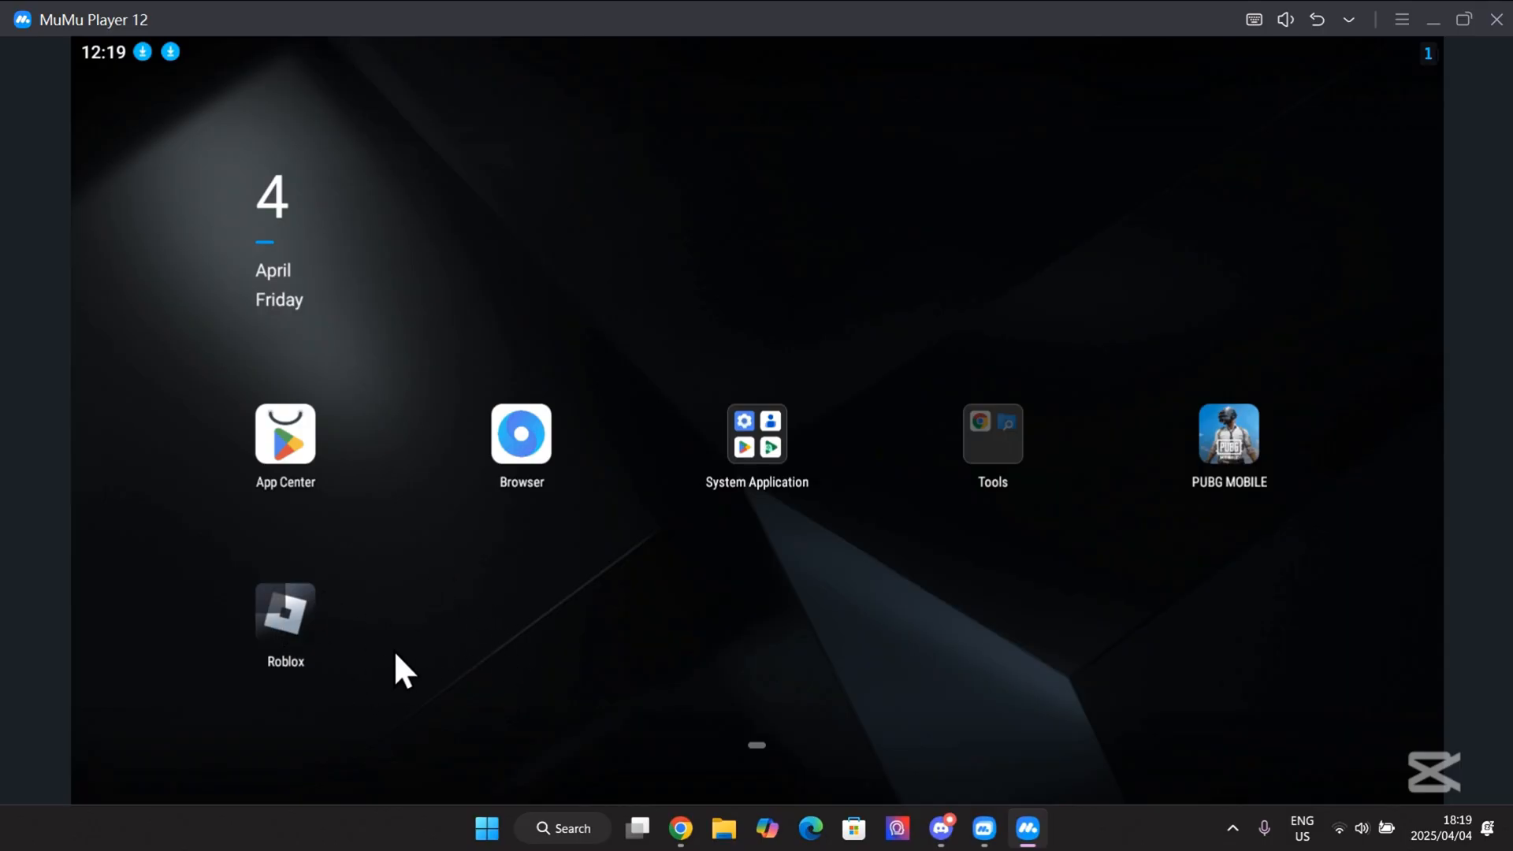
mouse_move(434, 608)
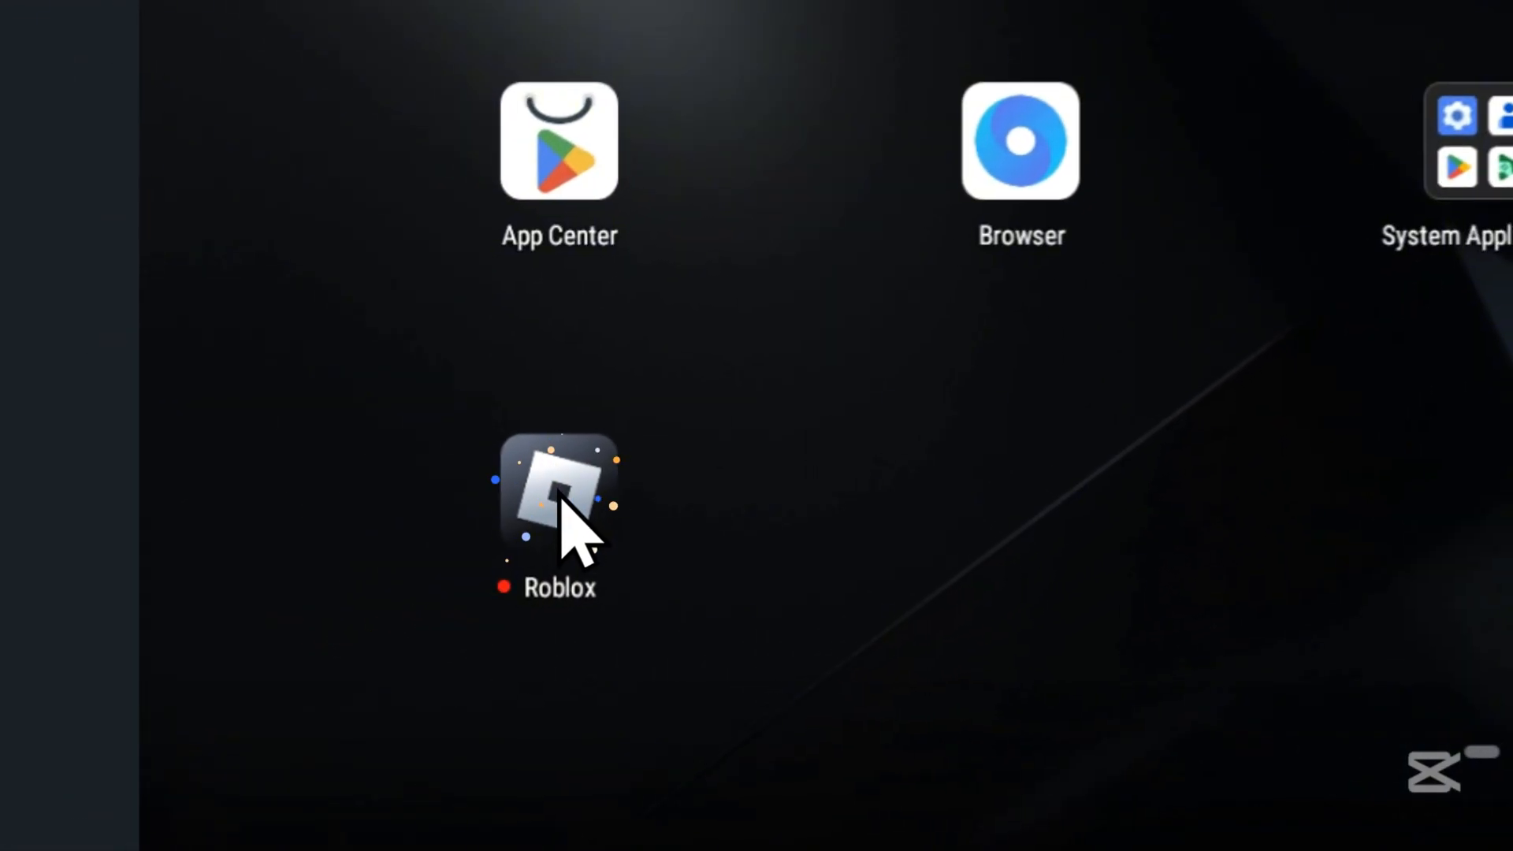
Launch the installed Roblox (Delta) app and sign in to the account.
left_click(558, 490)
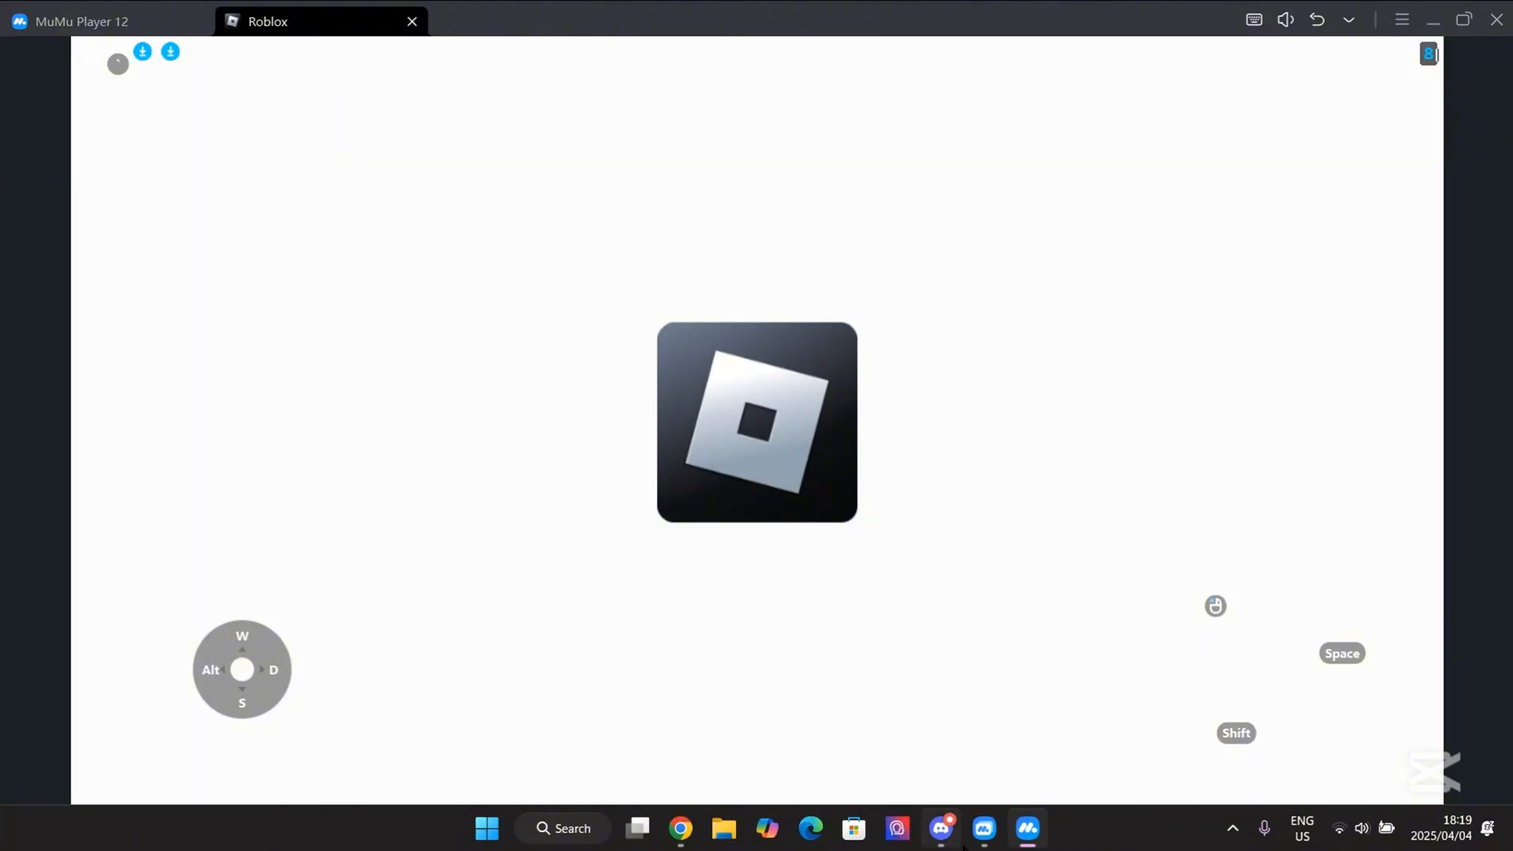
mouse_move(940, 827)
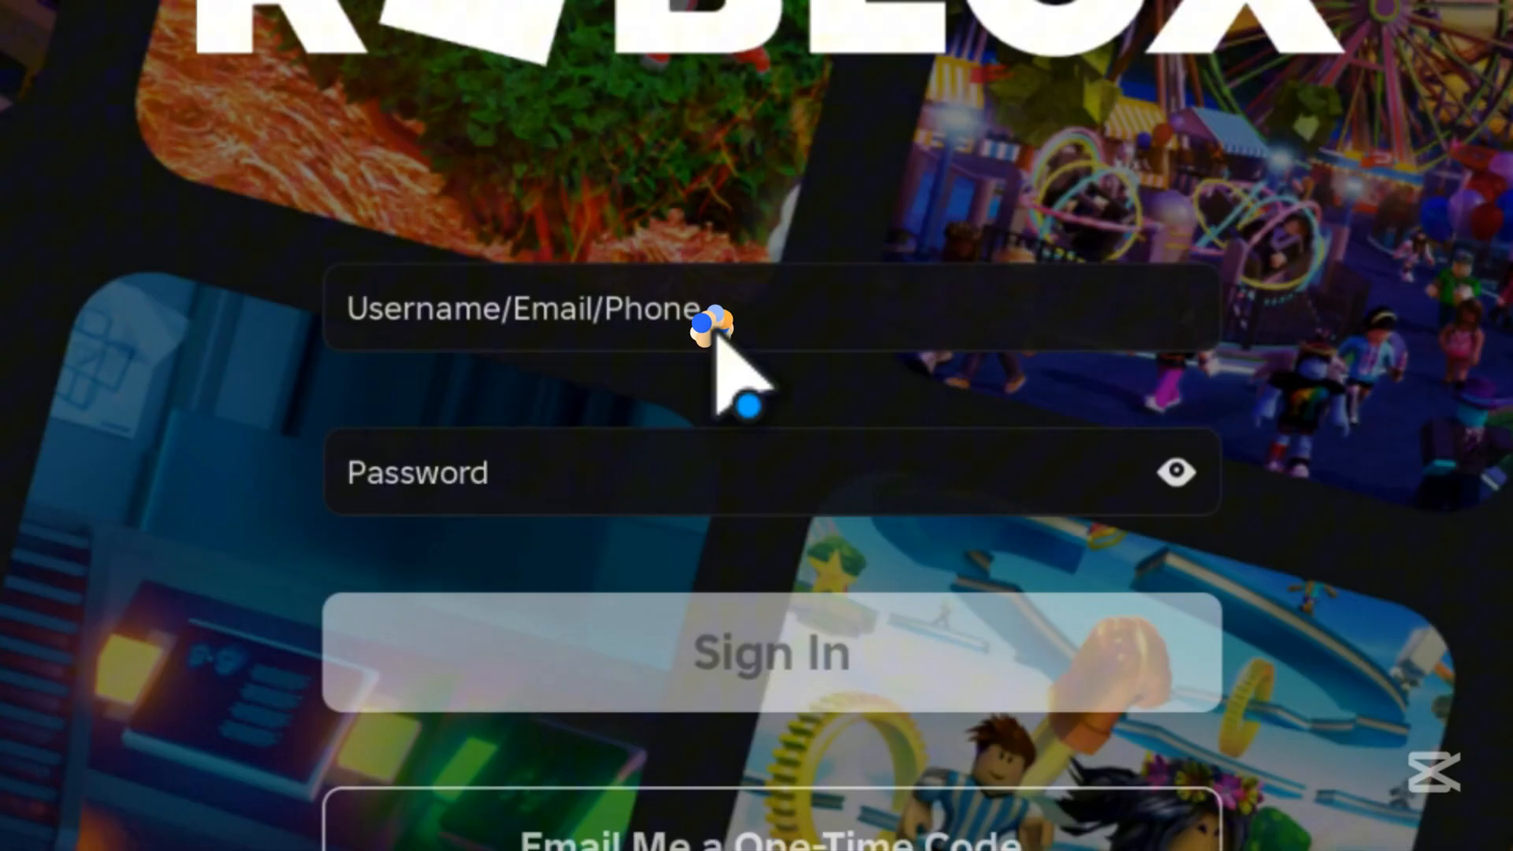
left_click(758, 416)
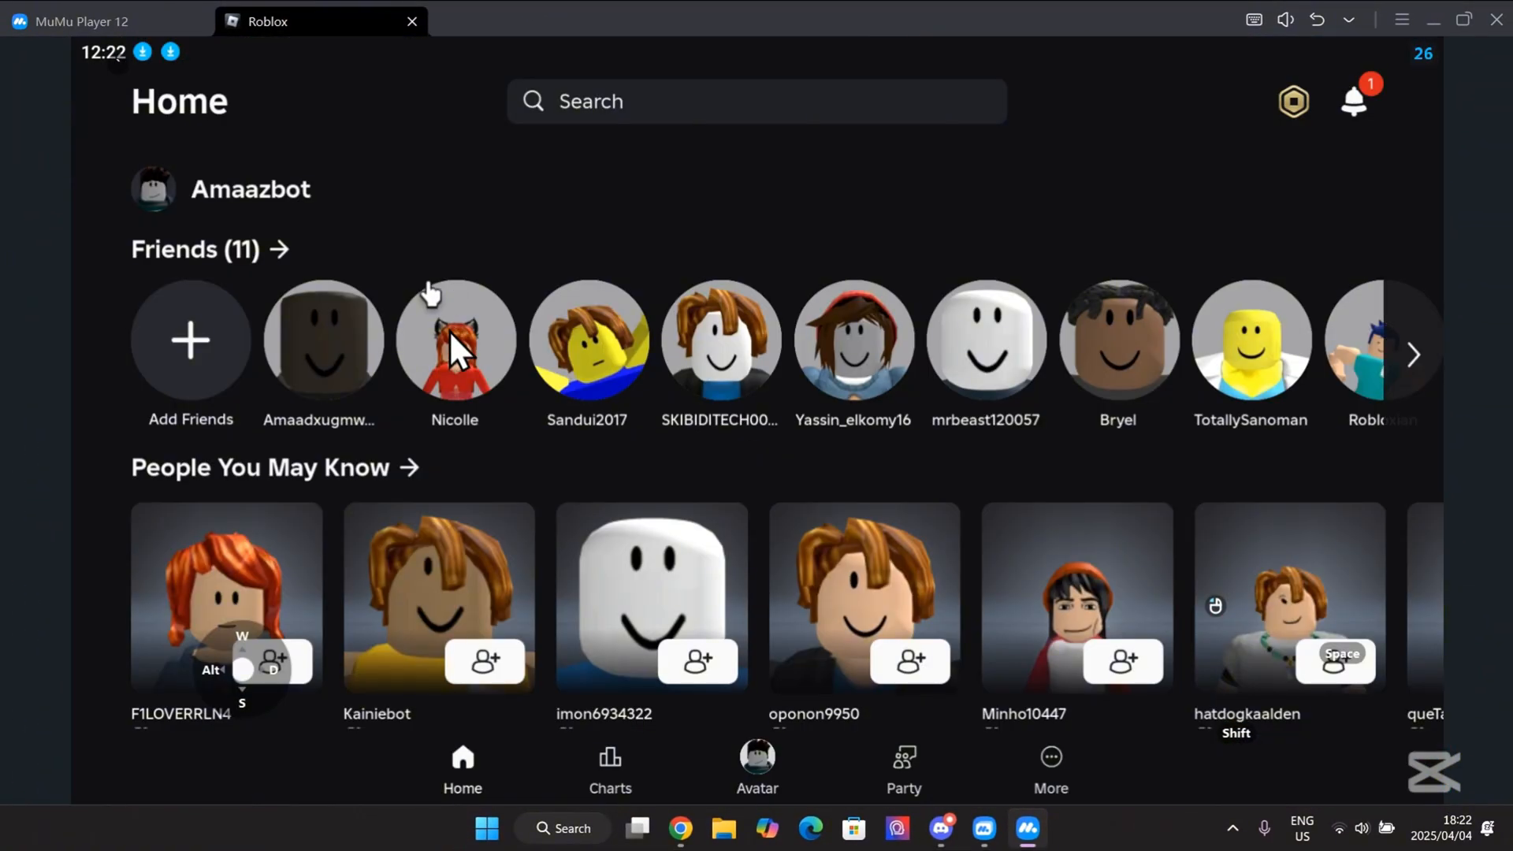
Find Blox Fruits under Continue on the Roblox Home page and go to its game page.
scroll("down", 3)
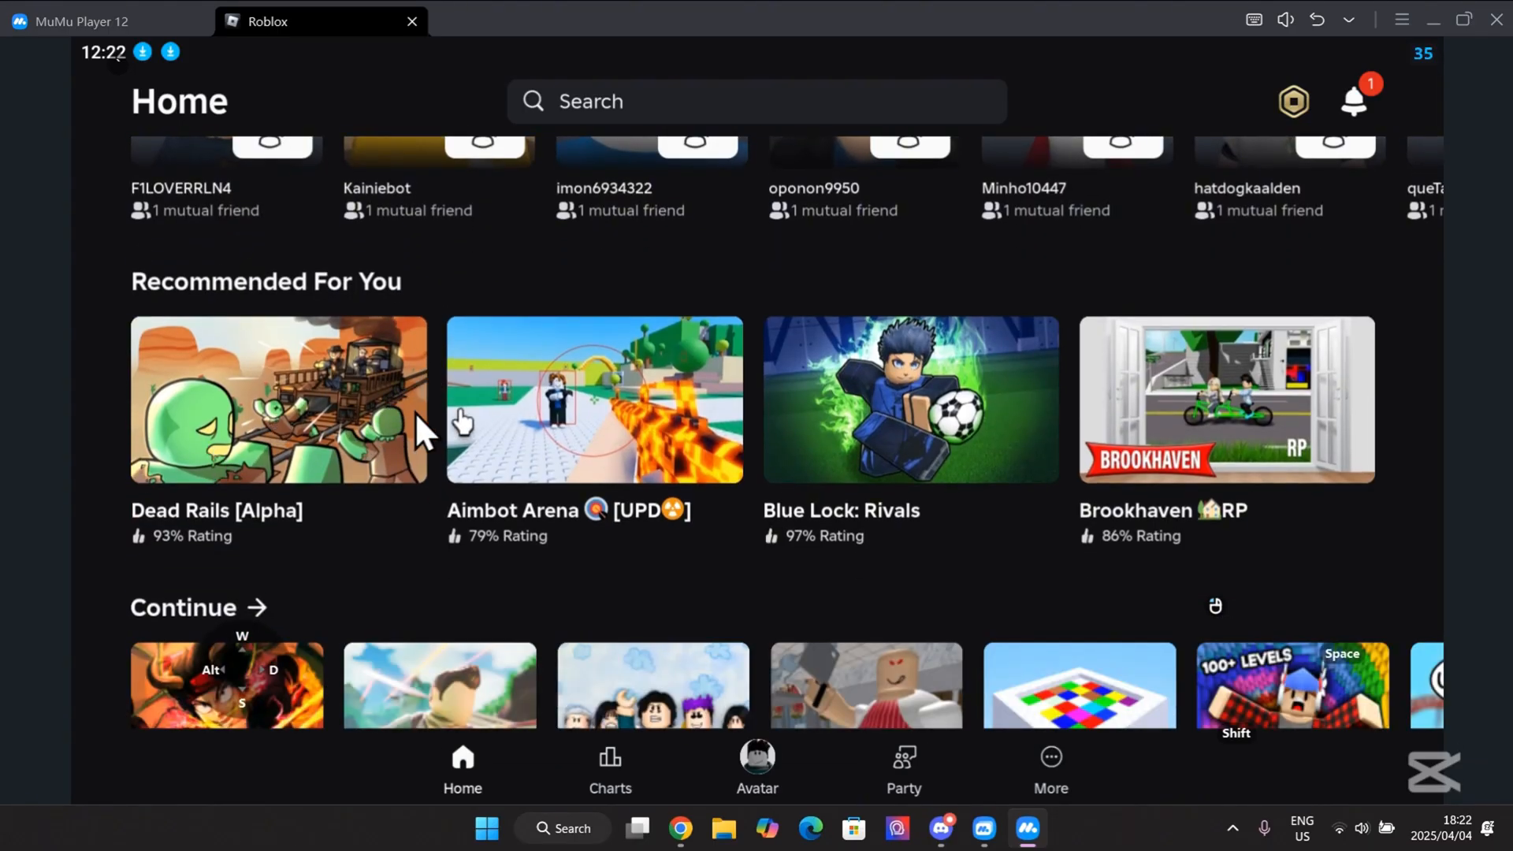
scroll("down", 3)
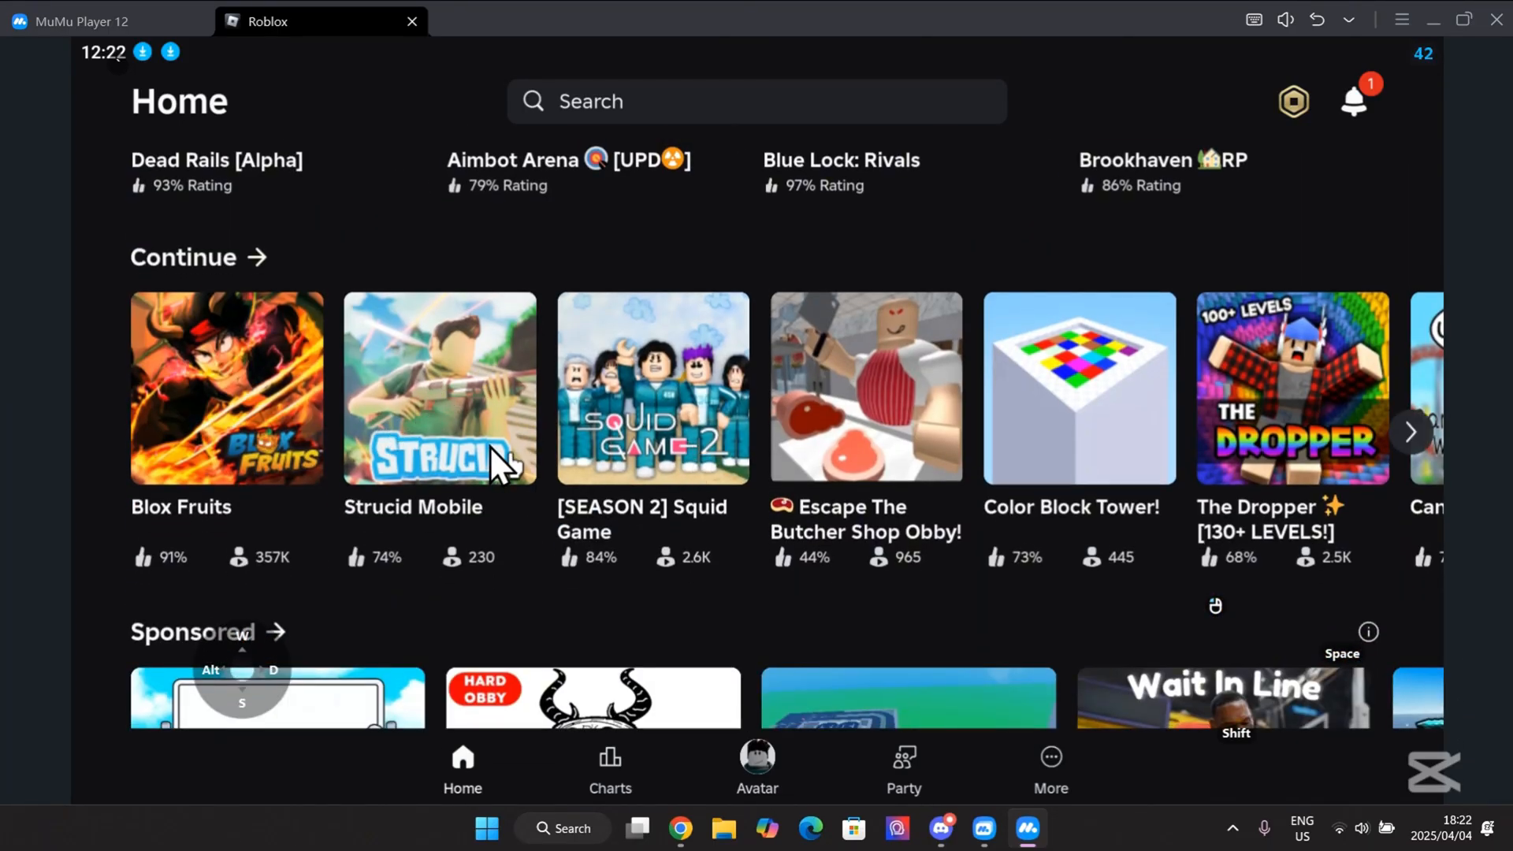
left_click(226, 388)
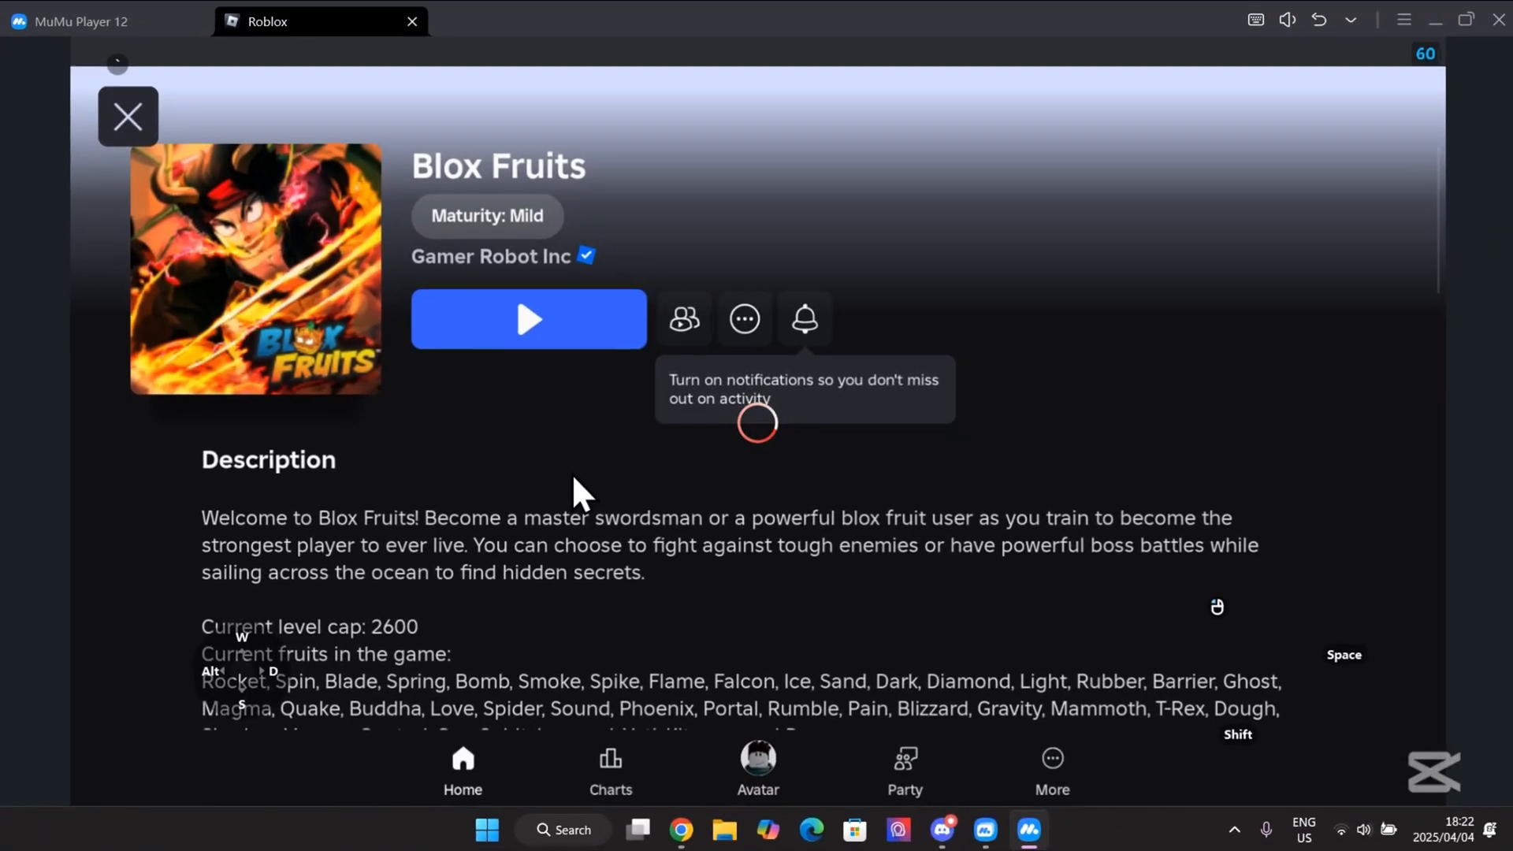
Play Blox Fruits and join the Pirates team.
left_click(528, 318)
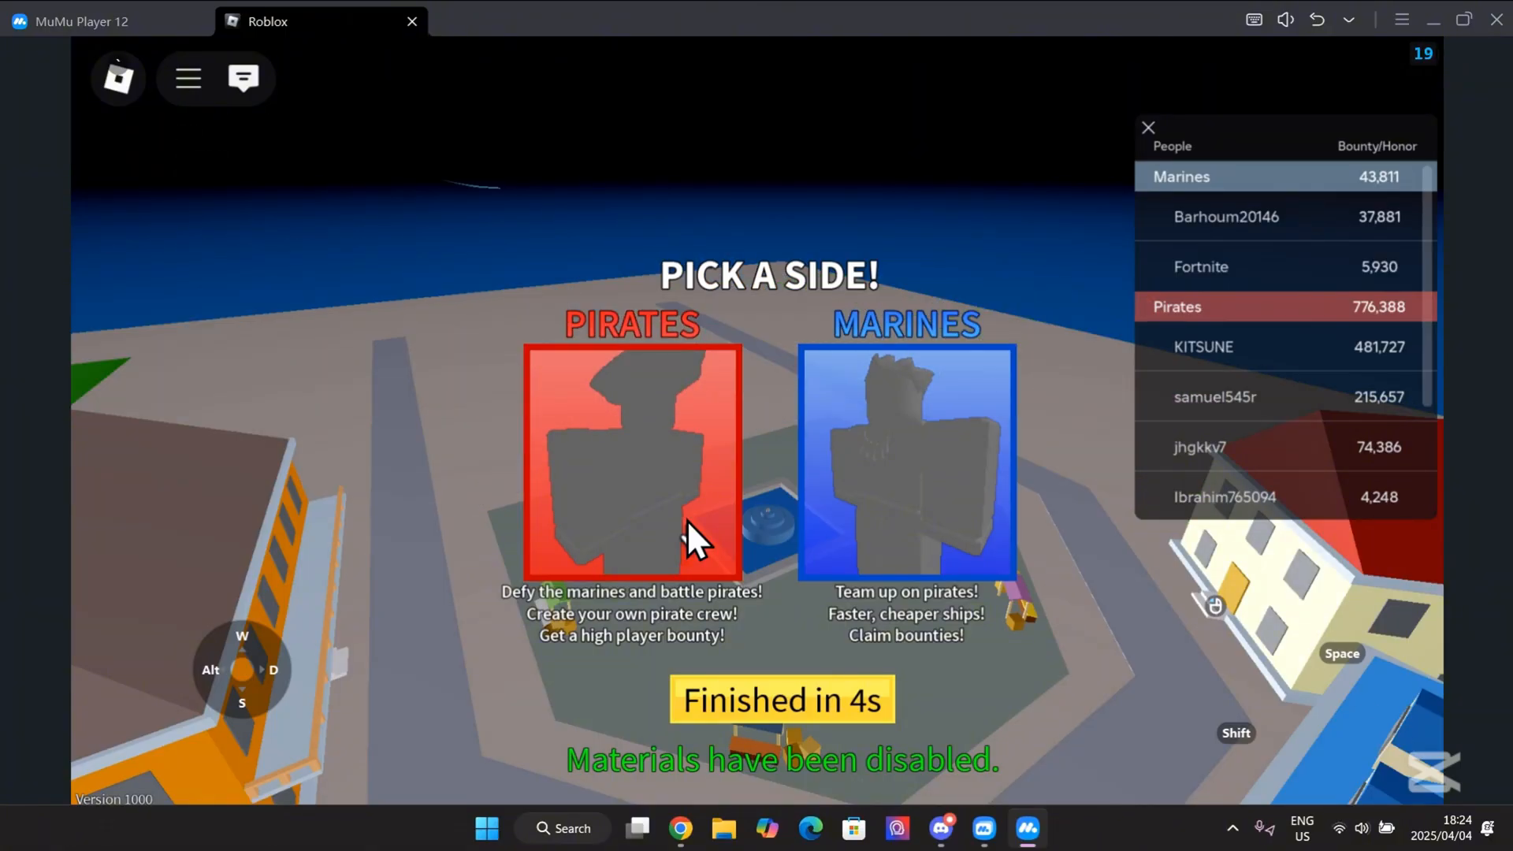
left_click(630, 463)
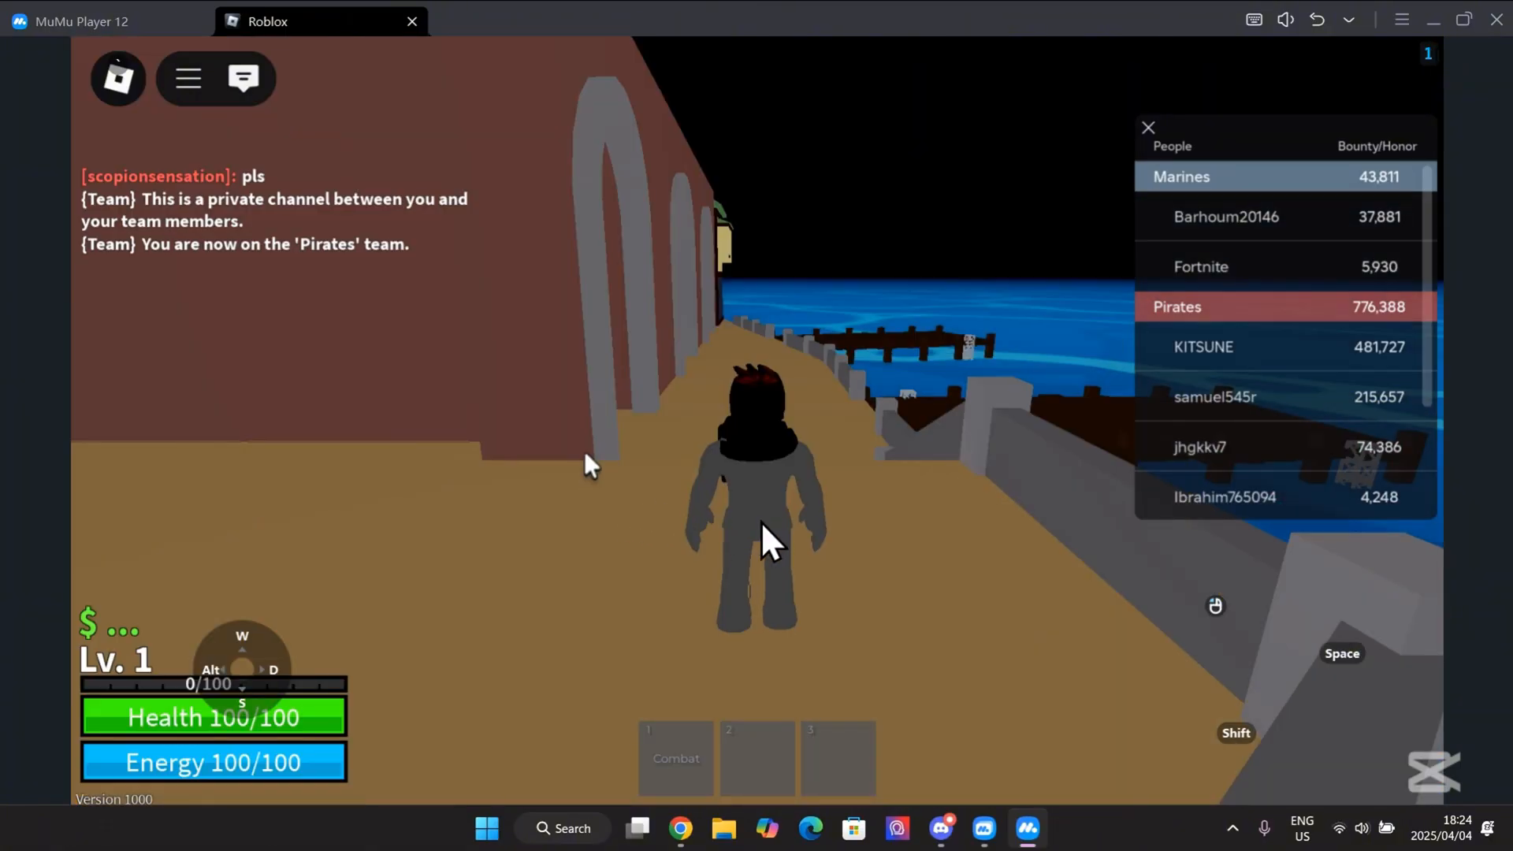